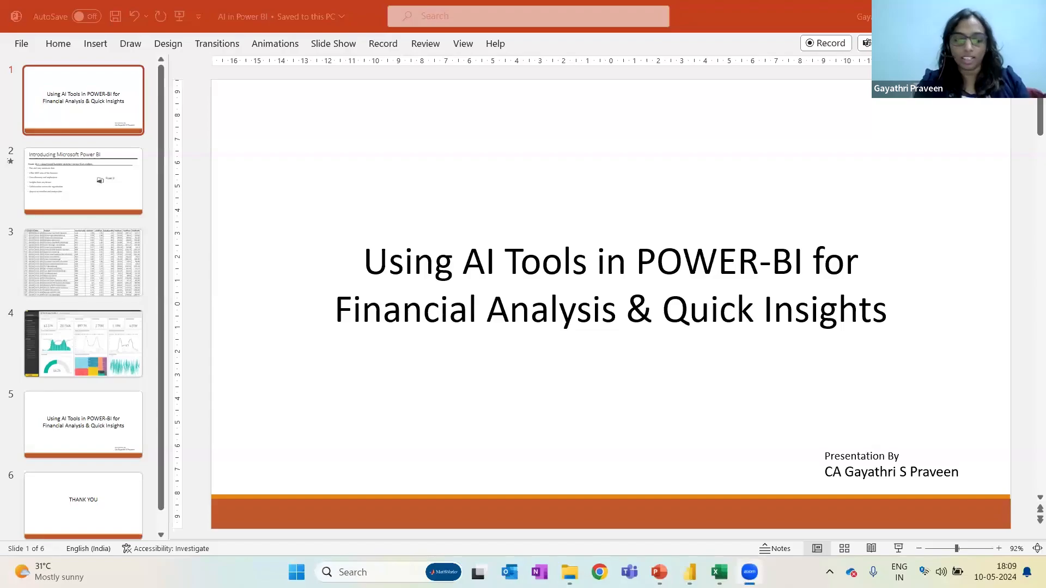
pyautogui.moveTo(786, 360)
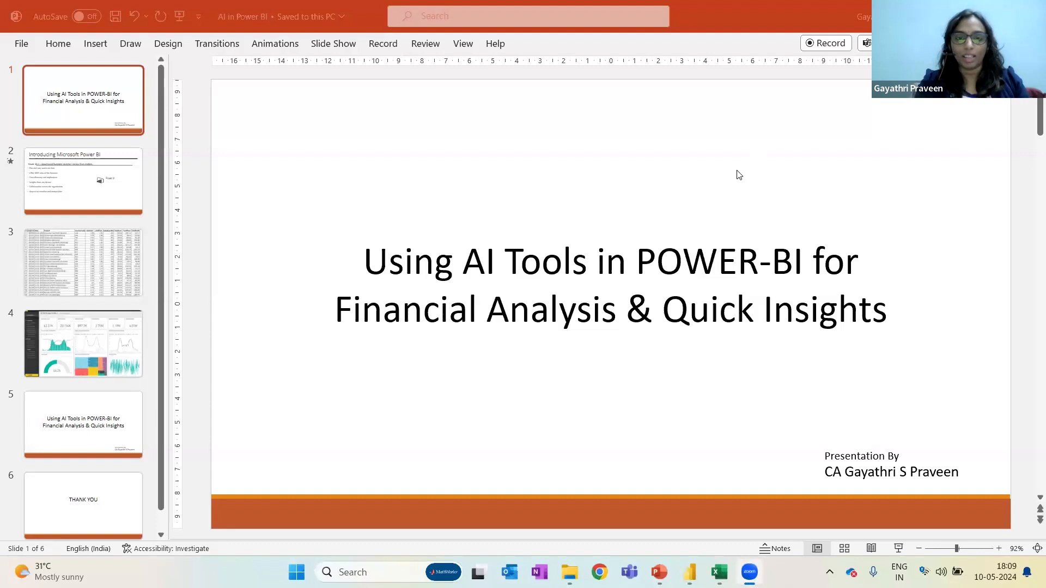
pyautogui.moveTo(688, 335)
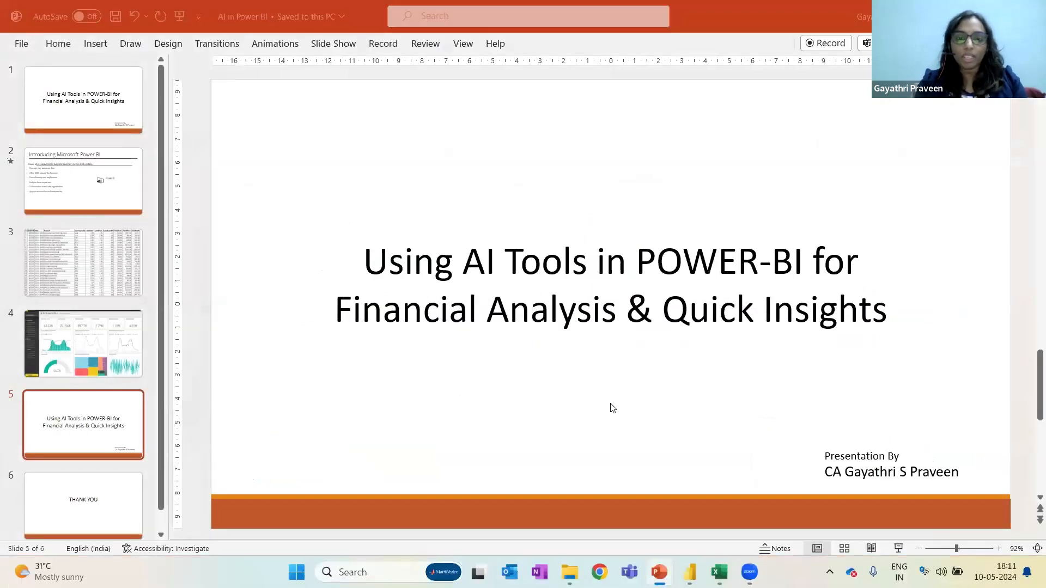
# Switch from PowerPoint through the Excel Sales Data sheet to the Power BI sales report.
pyautogui.press('alt+tab')
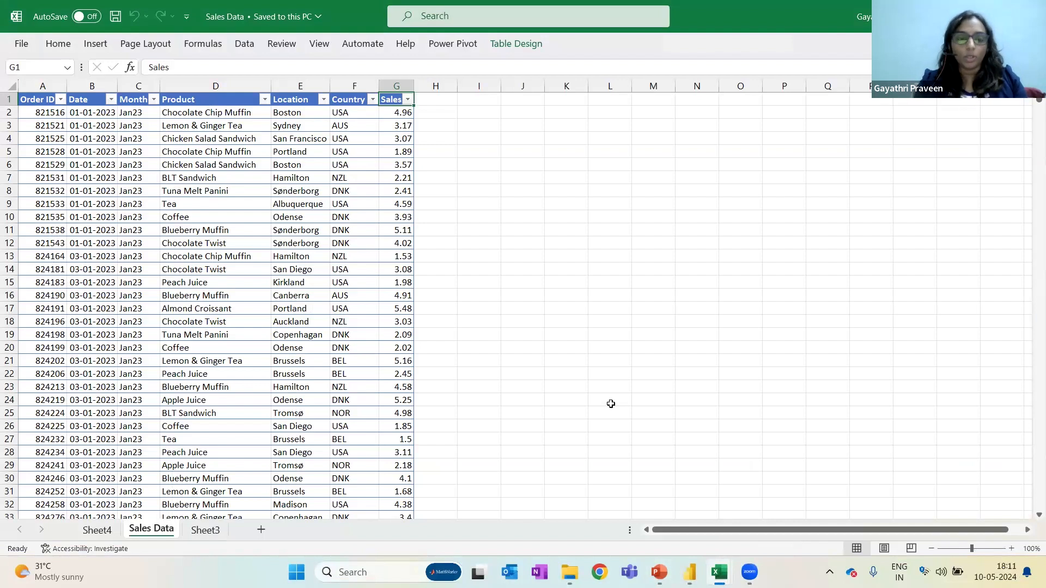
pyautogui.press('alt+tab')
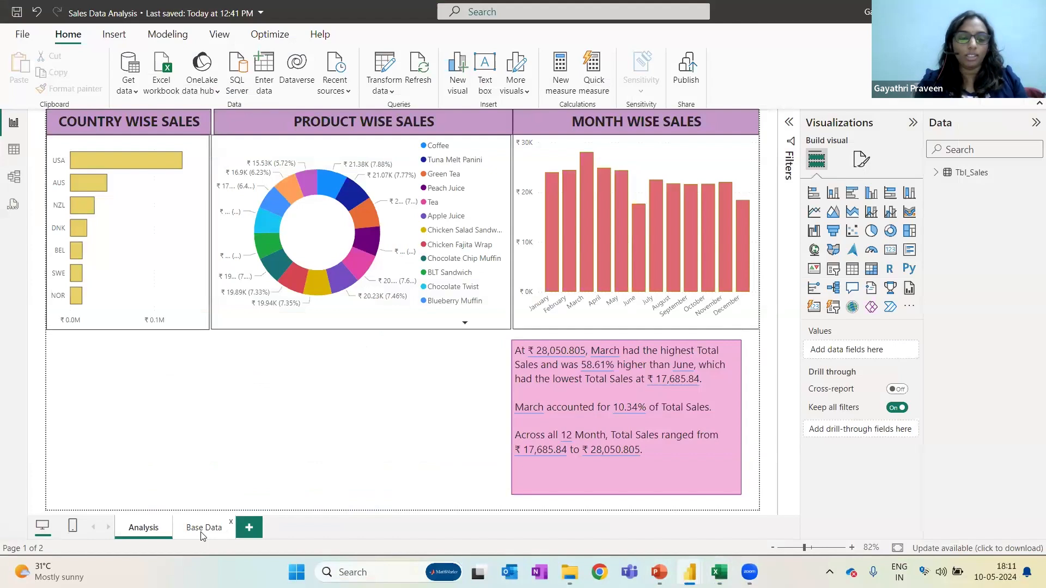
# View the Base Data country-by-month matrix page, then return to the Analysis charts page.
pyautogui.click(204, 527)
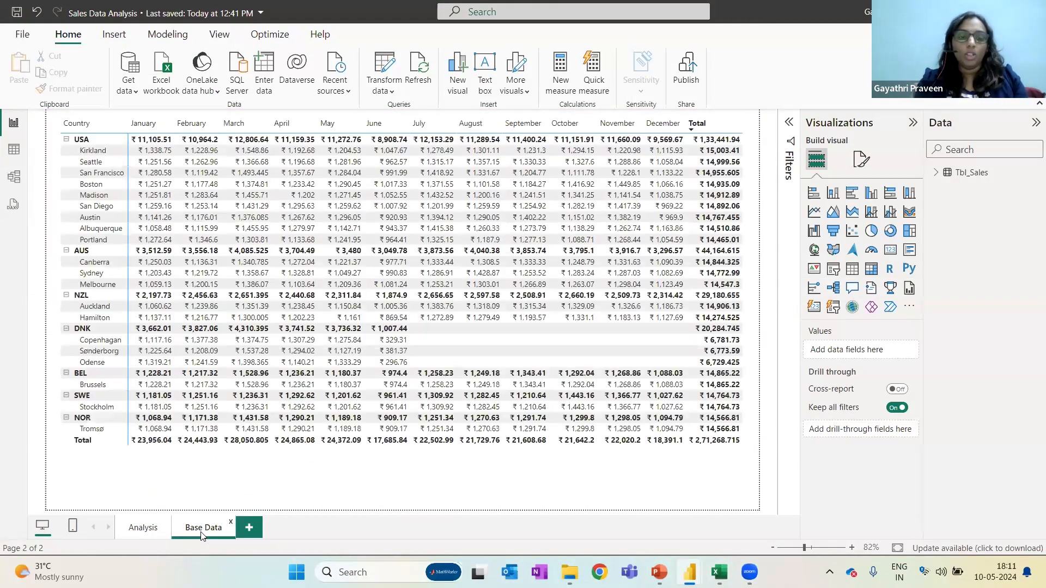
pyautogui.click(434, 385)
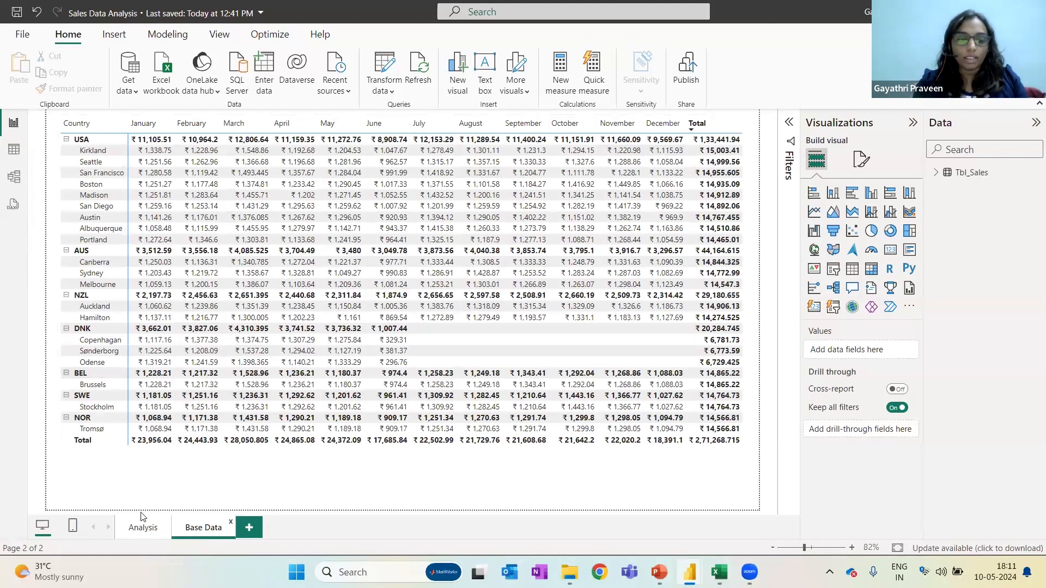
pyautogui.click(142, 527)
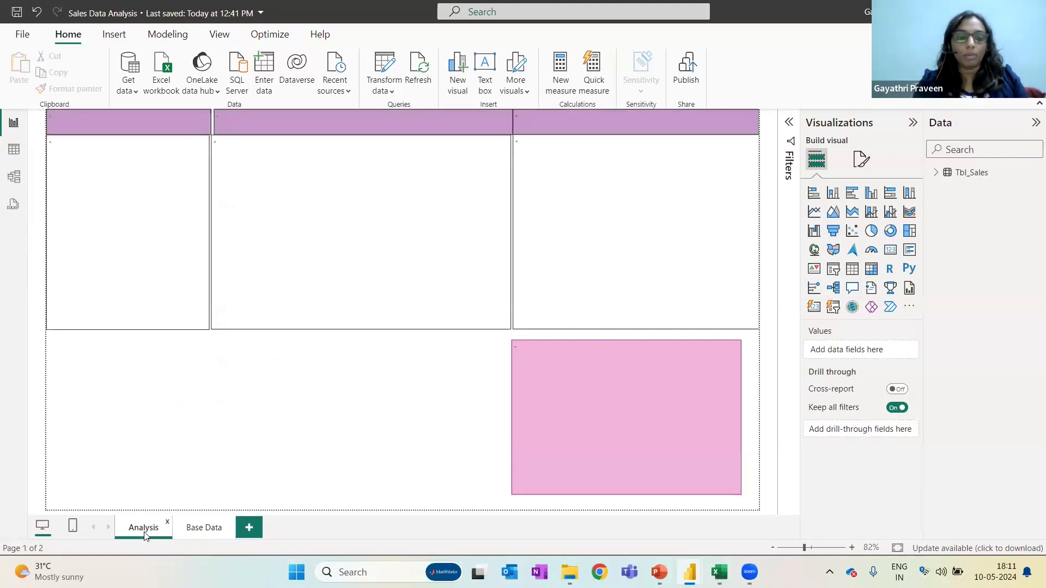
pyautogui.click(142, 527)
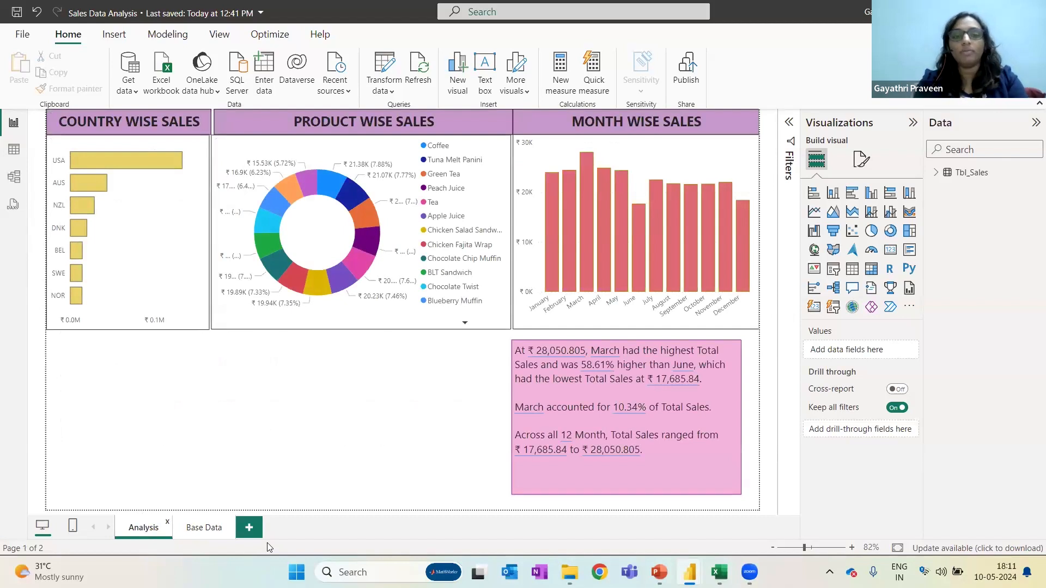
pyautogui.moveTo(147, 292)
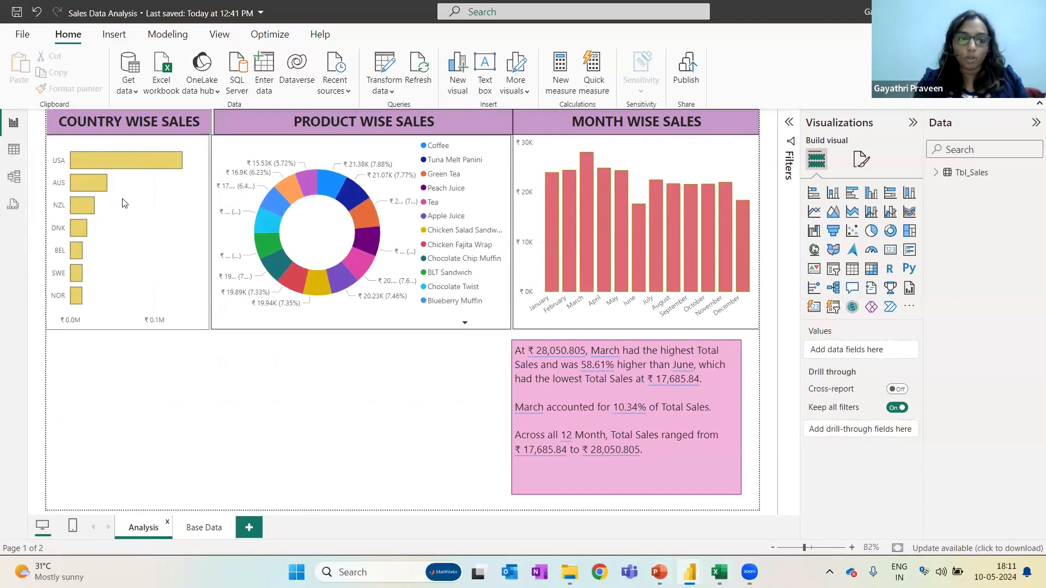
pyautogui.moveTo(374, 210)
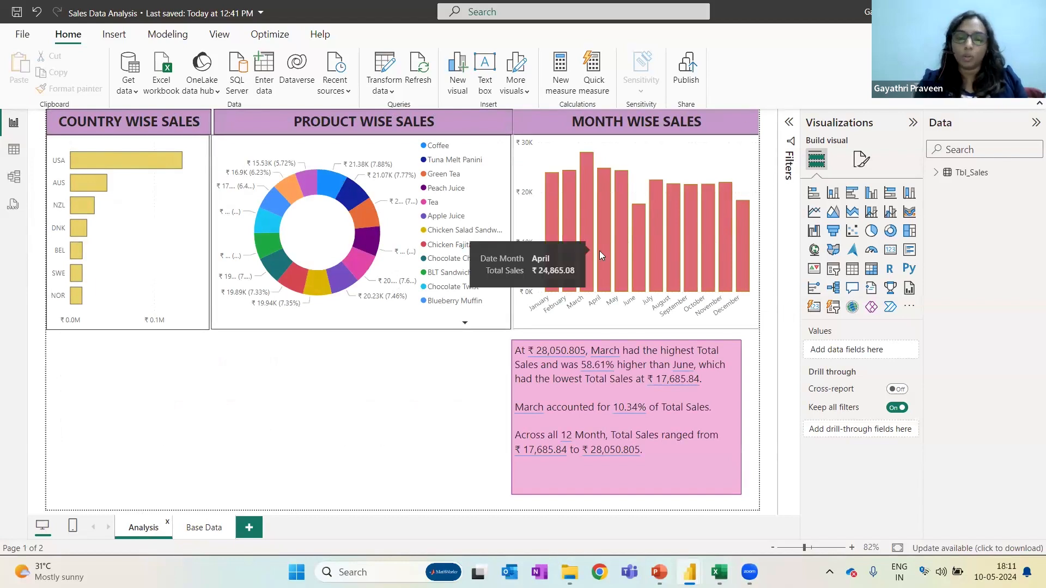
pyautogui.moveTo(231, 420)
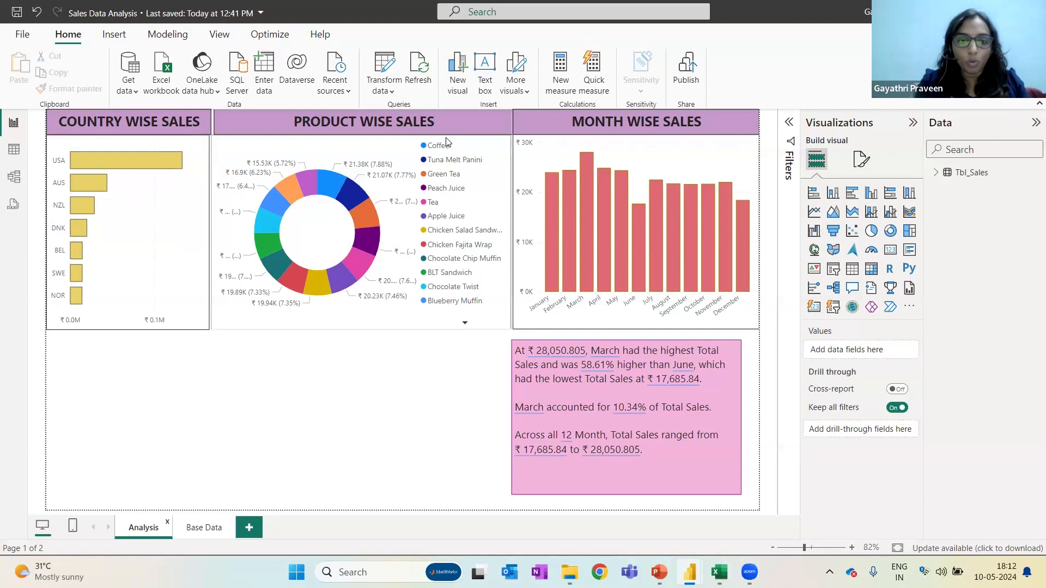
pyautogui.moveTo(260, 312)
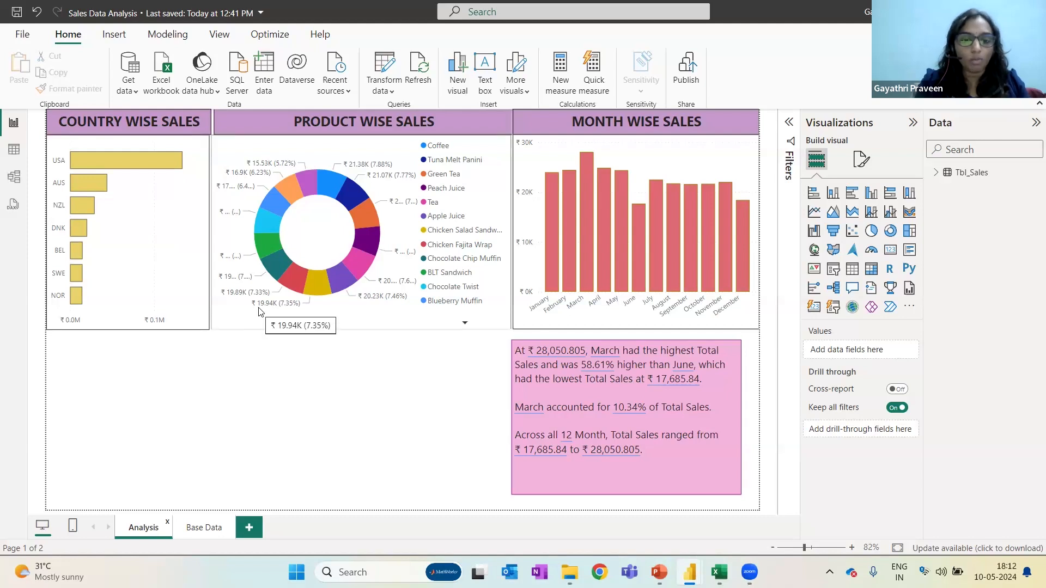
pyautogui.moveTo(407, 360)
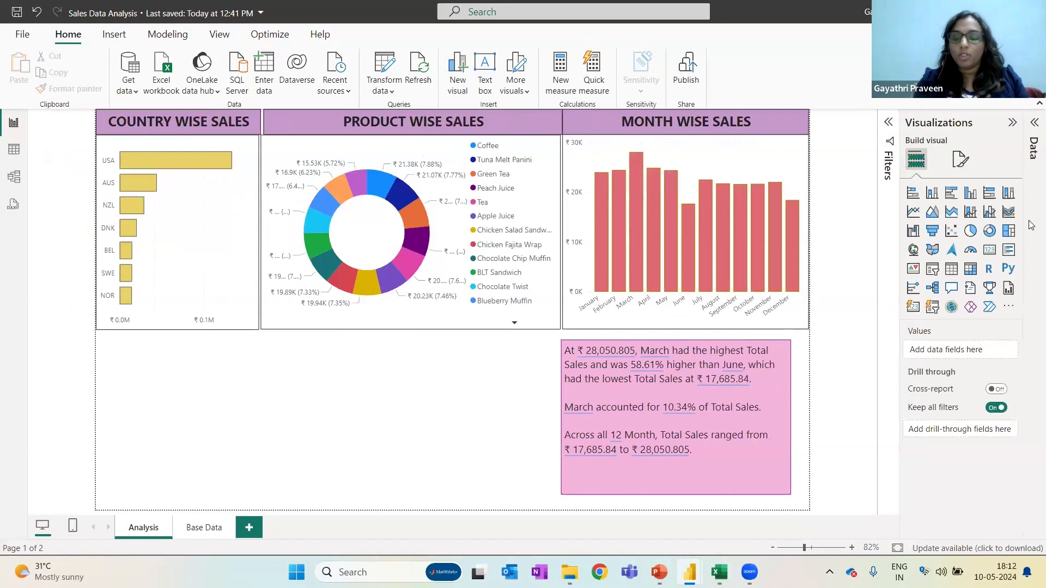
pyautogui.moveTo(426, 400)
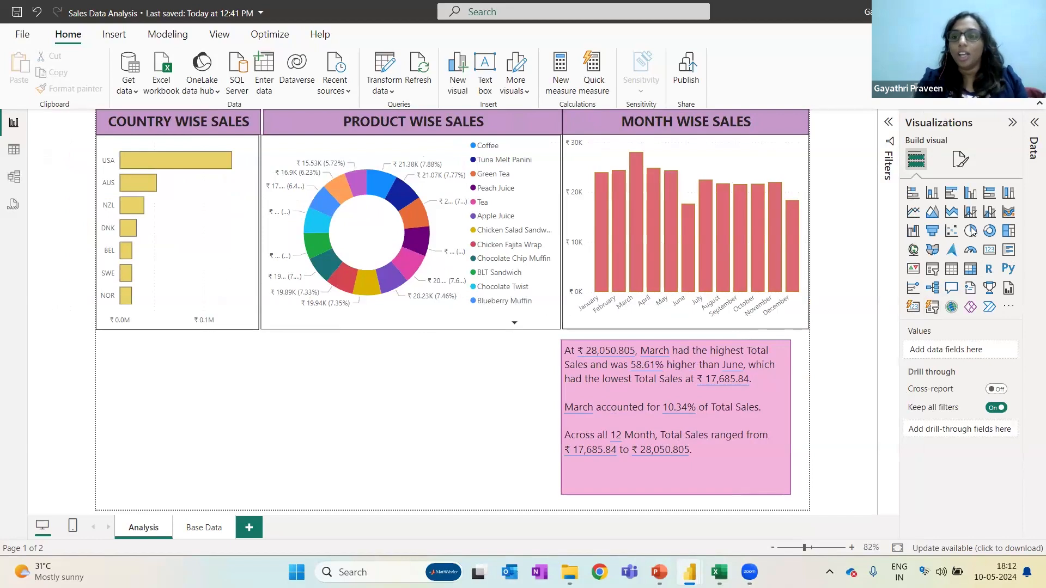
pyautogui.moveTo(969, 287)
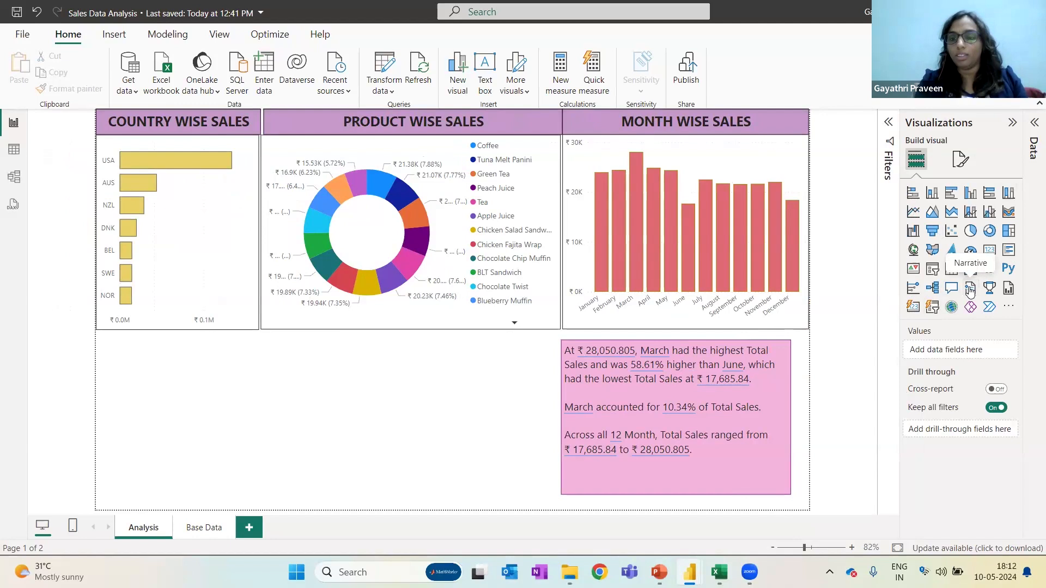
pyautogui.click(971, 288)
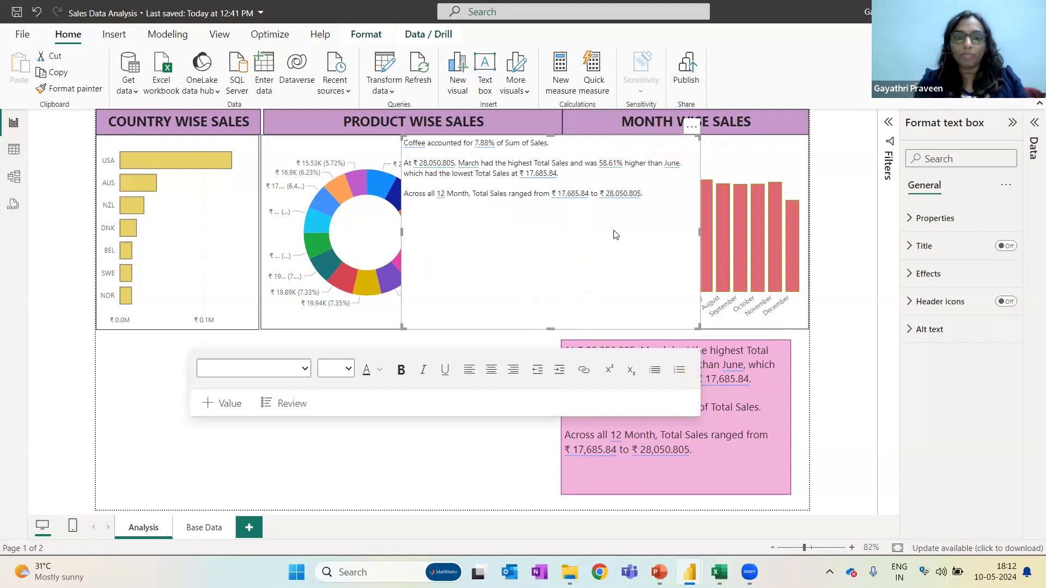
pyautogui.moveTo(604, 251)
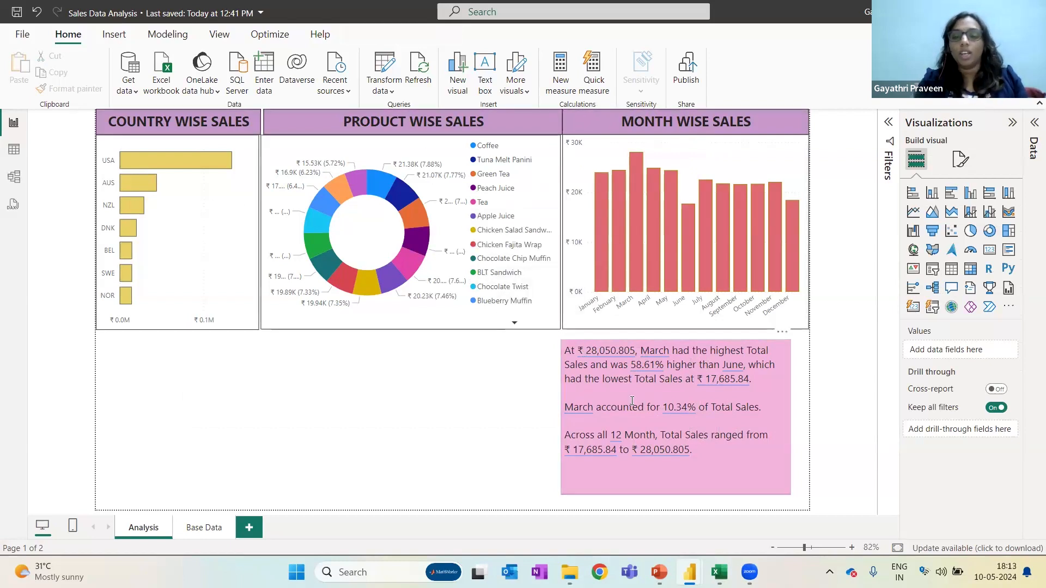
pyautogui.moveTo(668, 460)
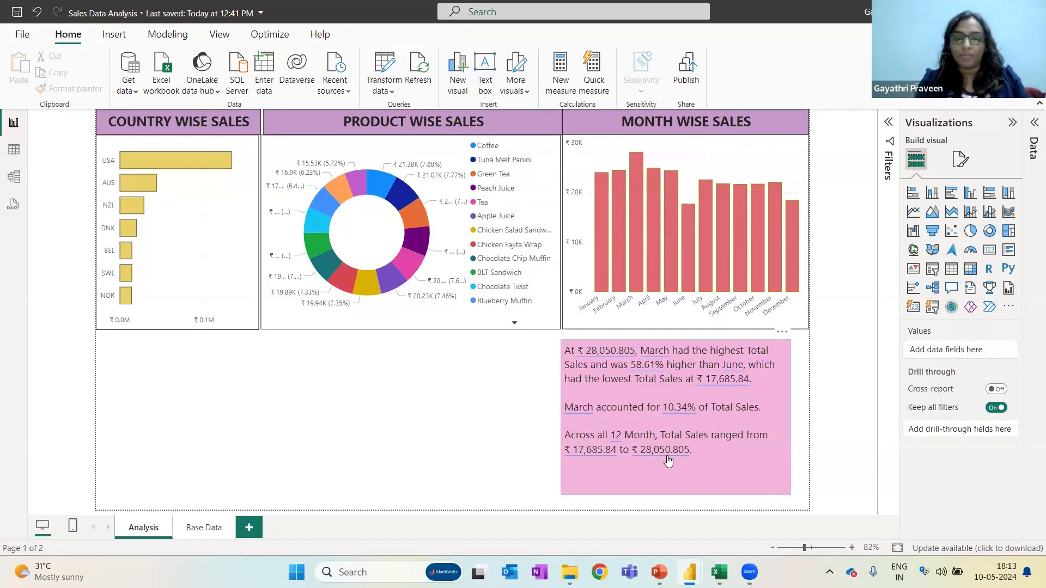
pyautogui.moveTo(710, 342)
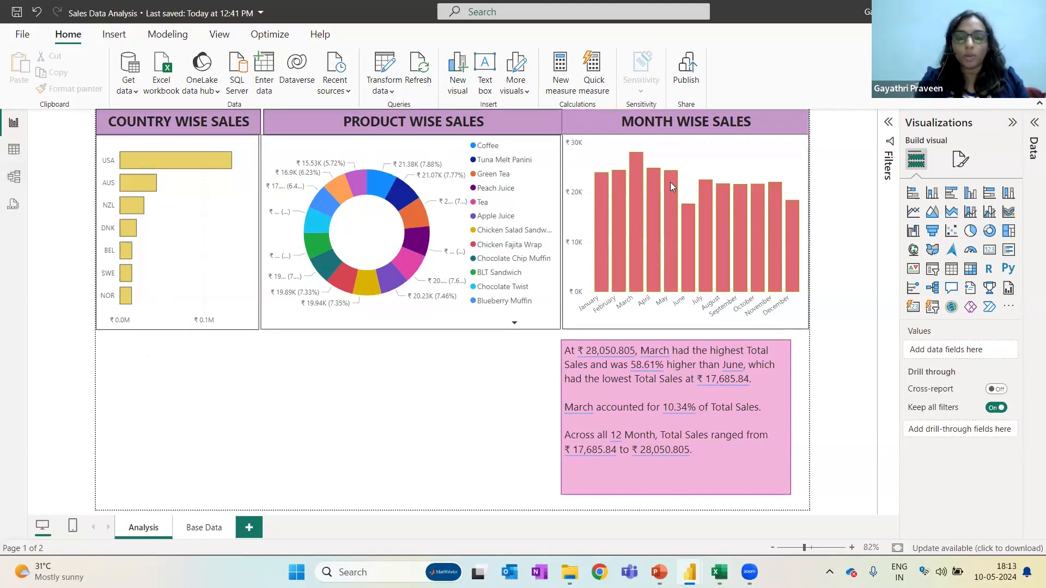
pyautogui.moveTo(669, 186)
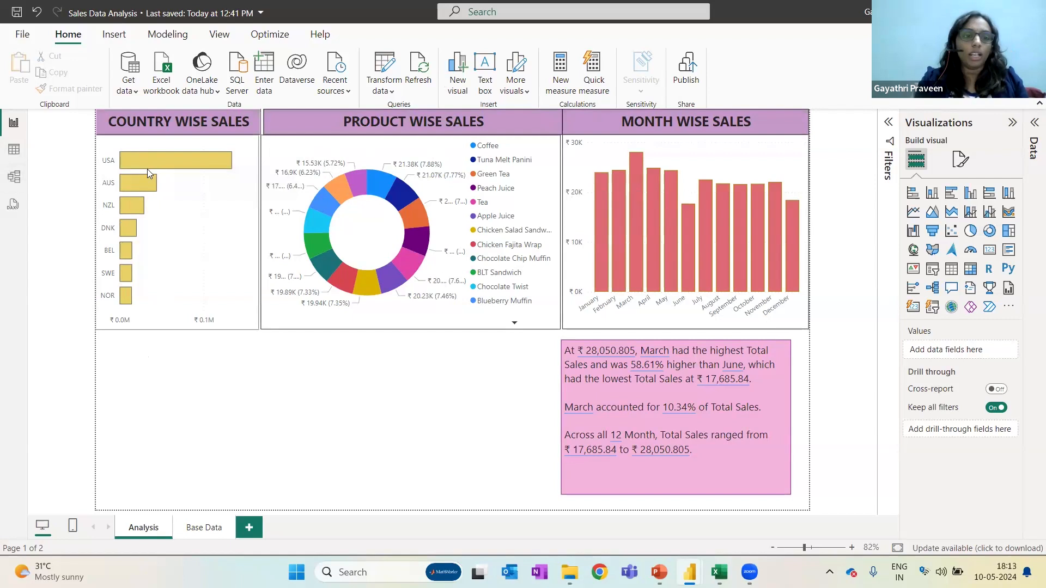
pyautogui.moveTo(167, 161)
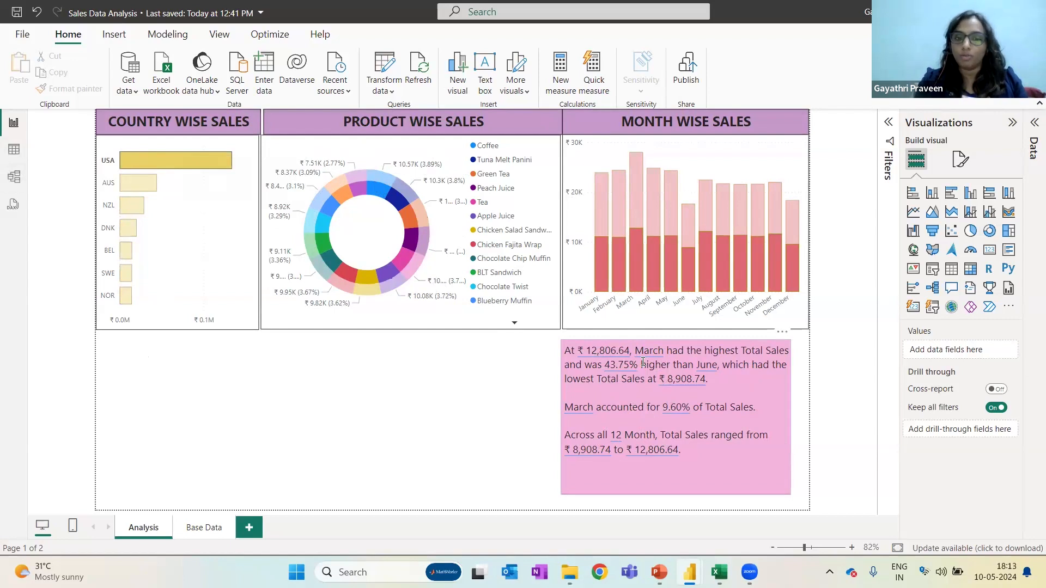
pyautogui.moveTo(374, 186)
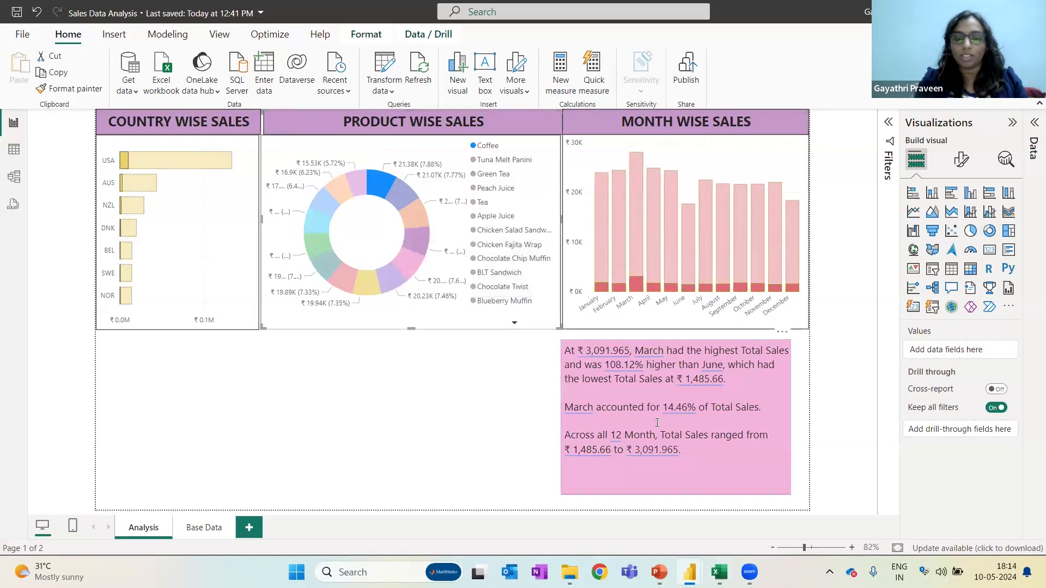
pyautogui.moveTo(675, 479)
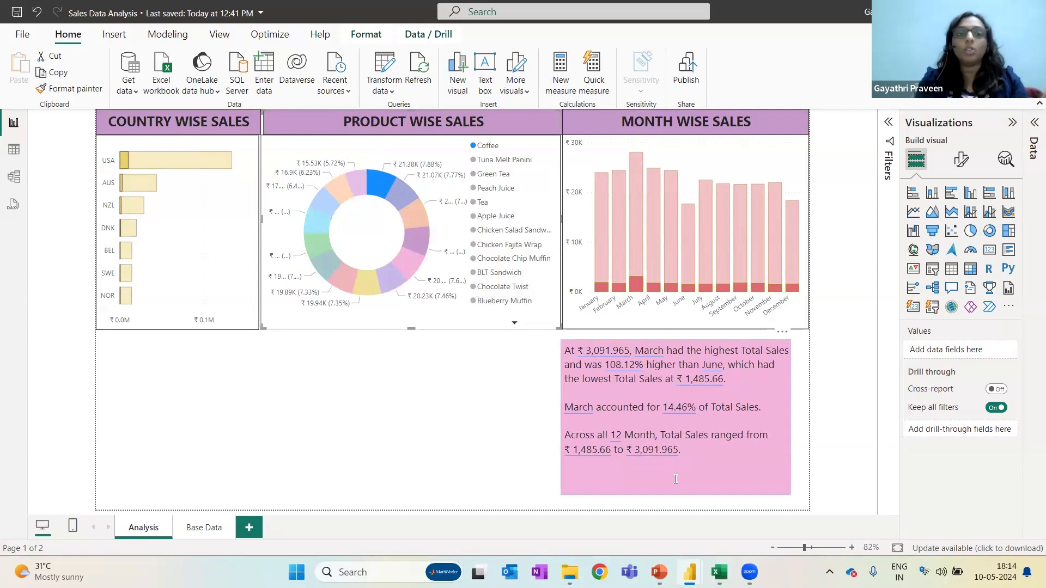
pyautogui.moveTo(777, 397)
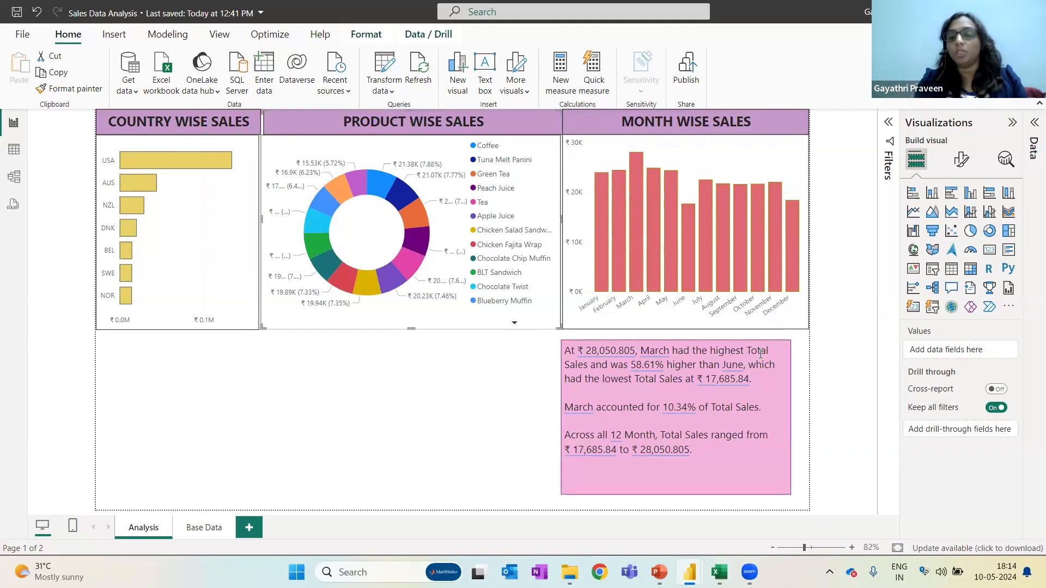
pyautogui.moveTo(381, 255)
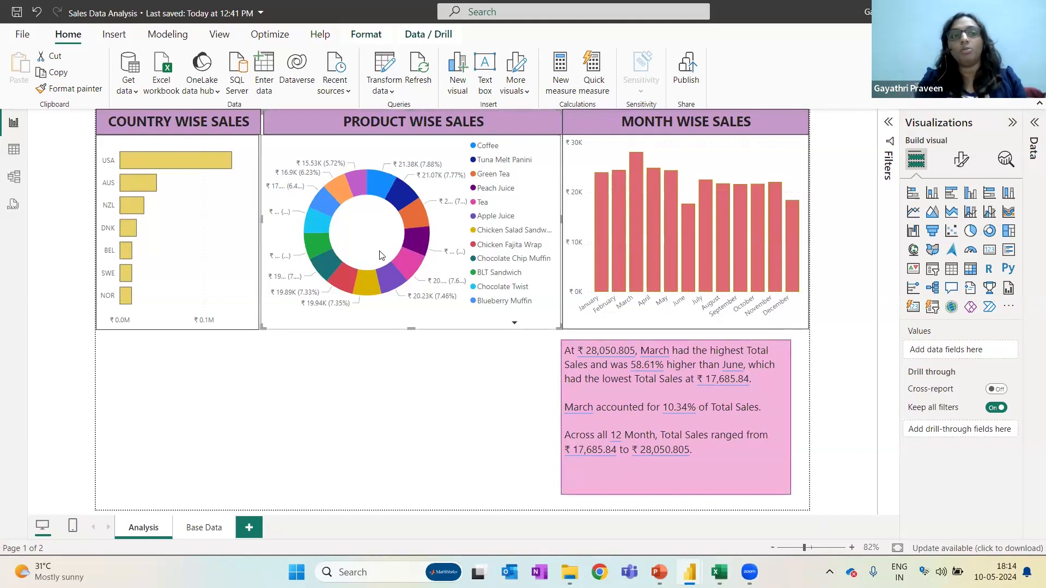
pyautogui.moveTo(147, 225)
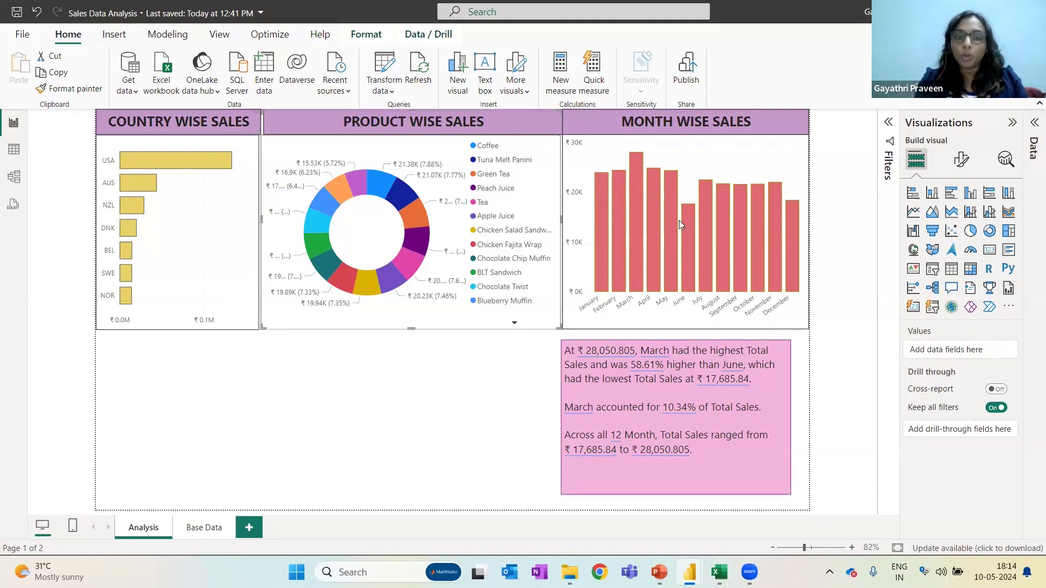
pyautogui.moveTo(448, 215)
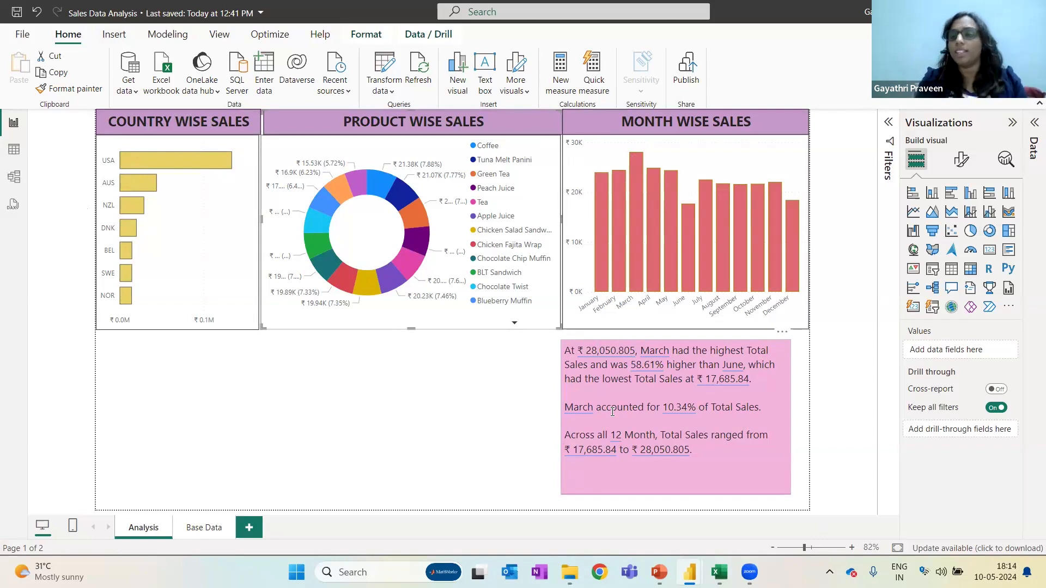
pyautogui.moveTo(971, 288)
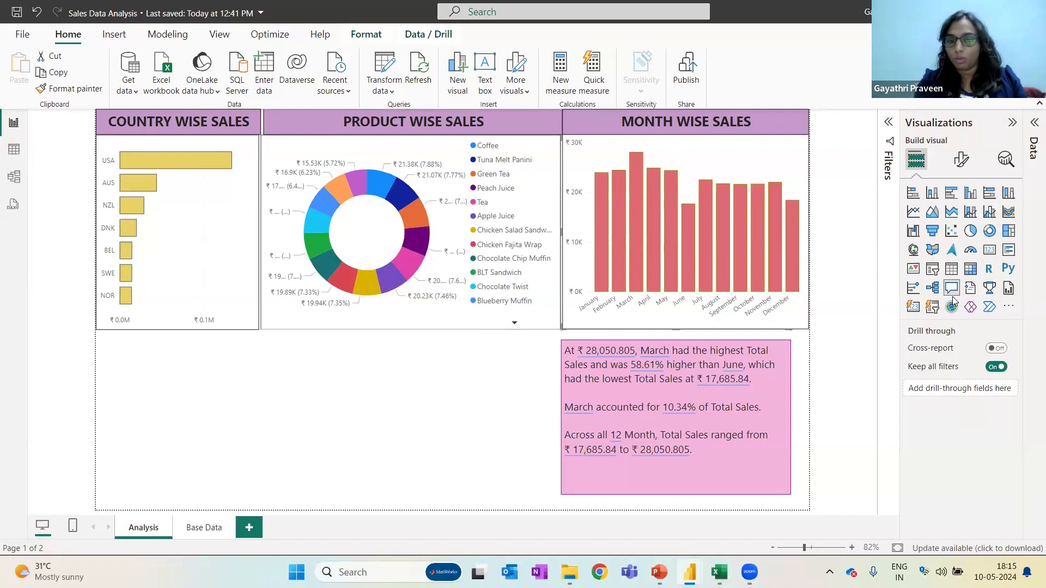
pyautogui.moveTo(952, 287)
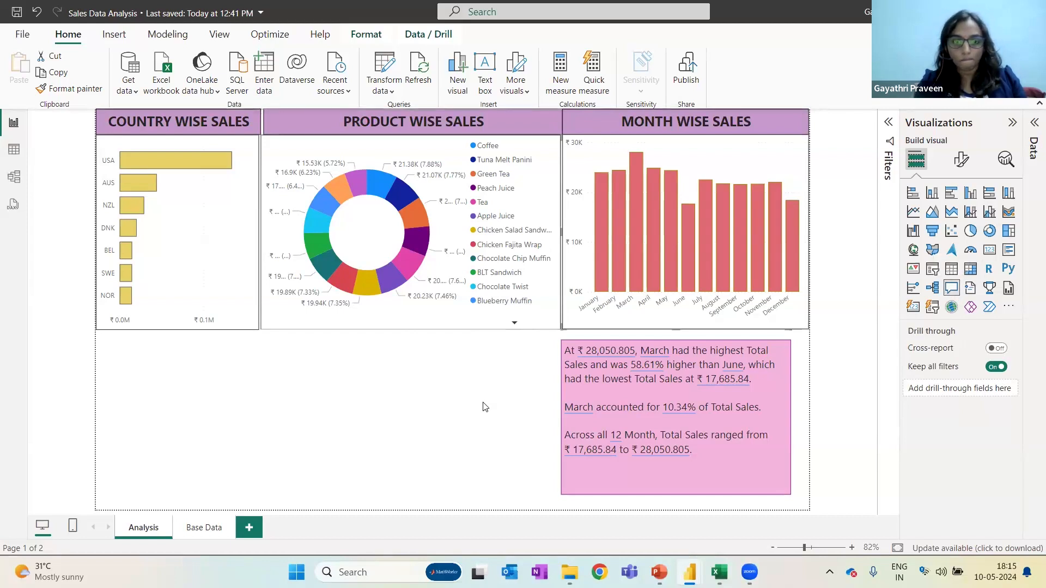
# Ask the Q&A visual 'Product with highest sale in March 2023' and get Coffee as the answer.
pyautogui.click(314, 419)
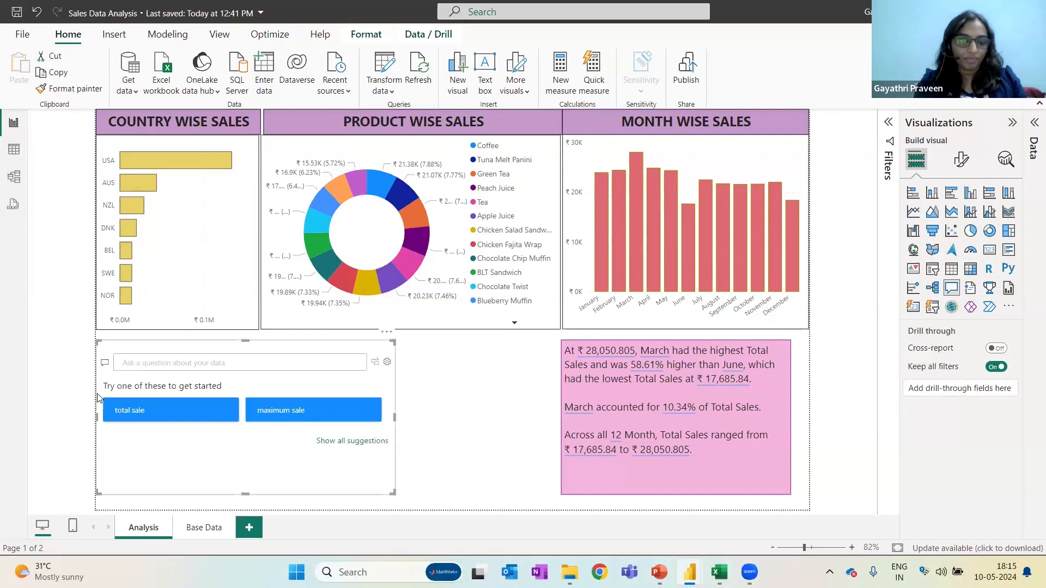
pyautogui.moveTo(203, 387)
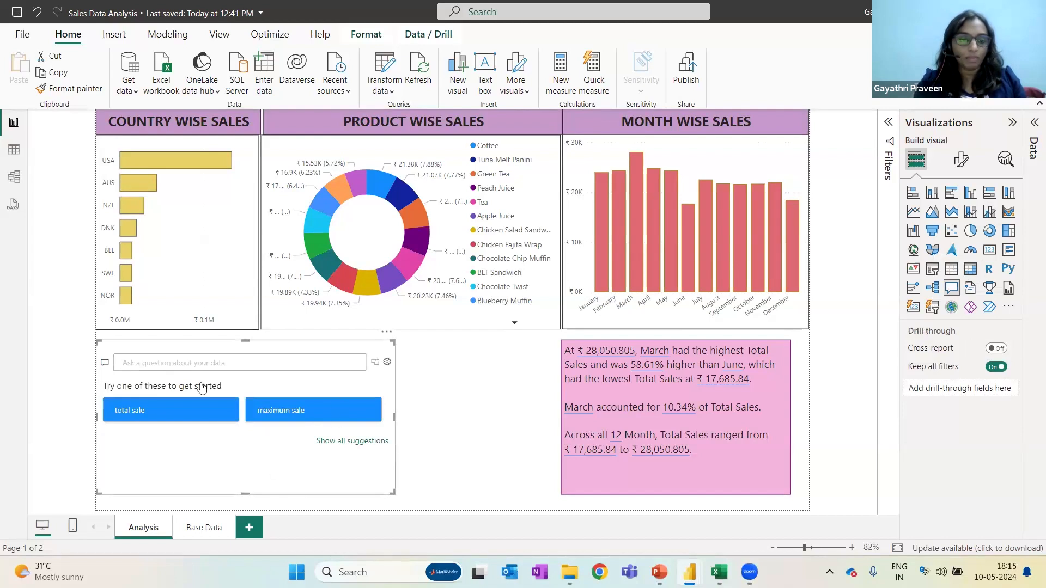
pyautogui.moveTo(282, 449)
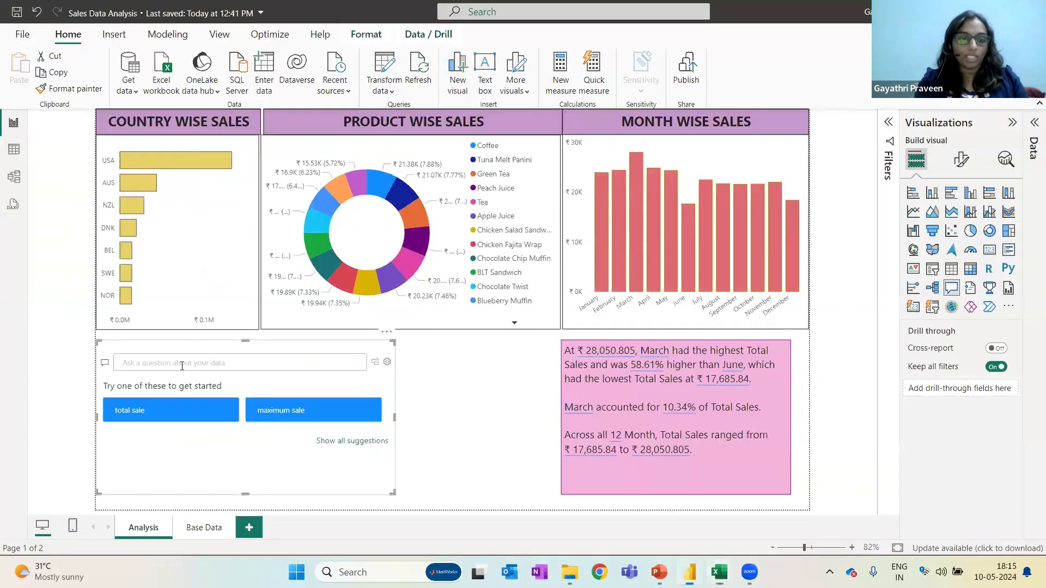
pyautogui.write('Product with highest sale in March 2023')
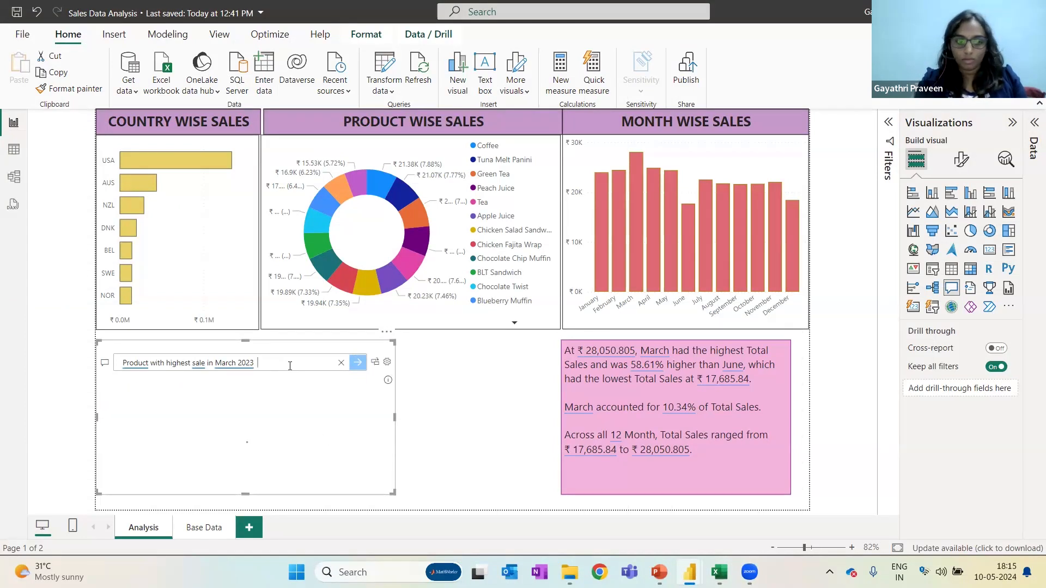
pyautogui.click(358, 362)
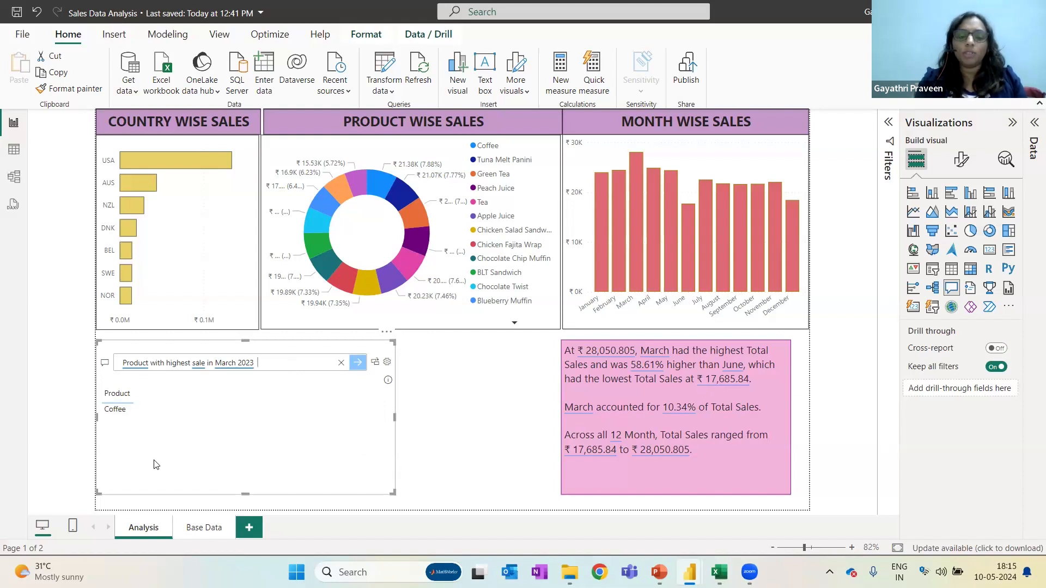
pyautogui.moveTo(458, 218)
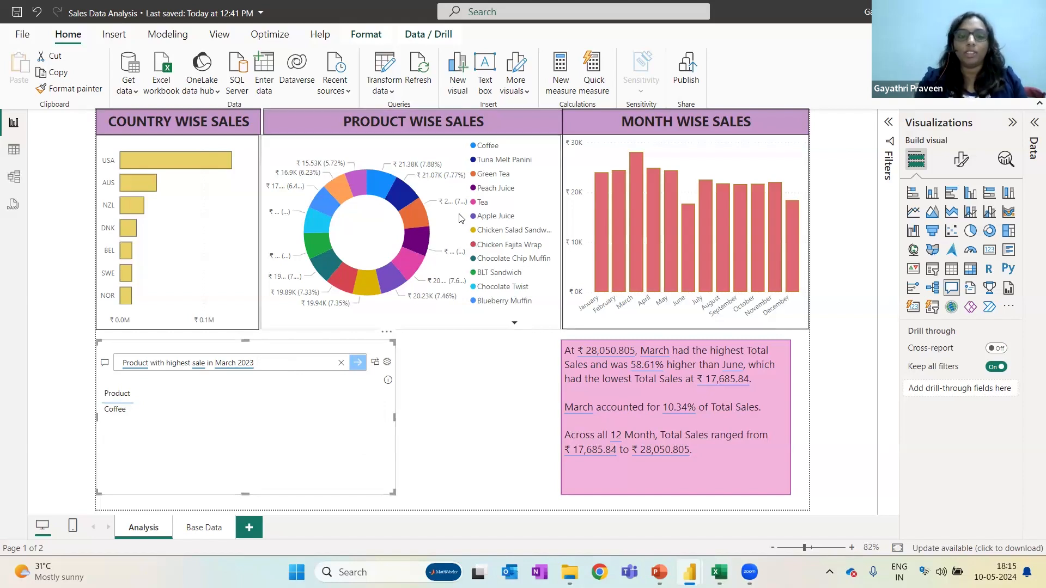
pyautogui.moveTo(467, 185)
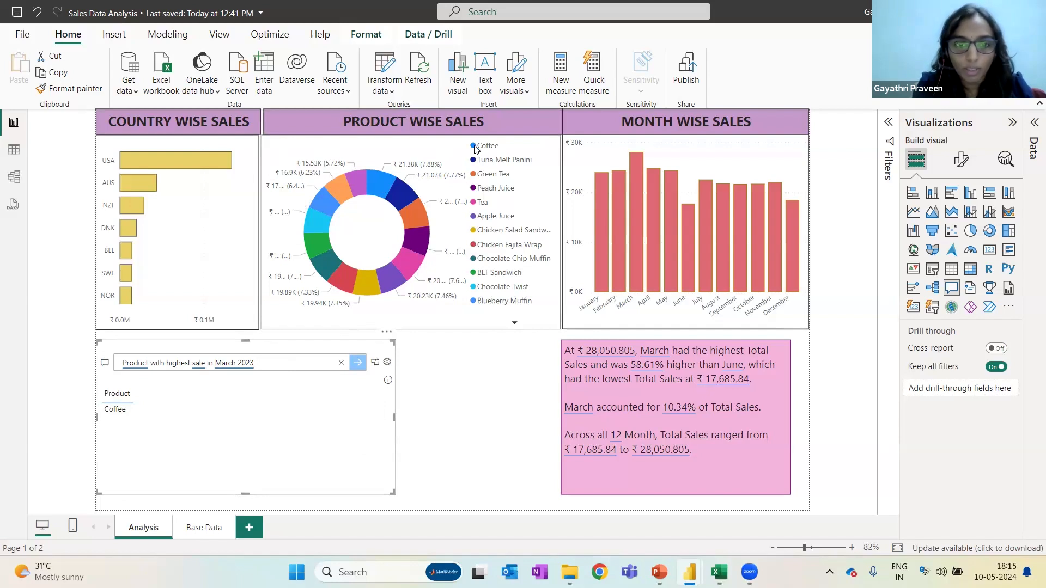
pyautogui.moveTo(388, 179)
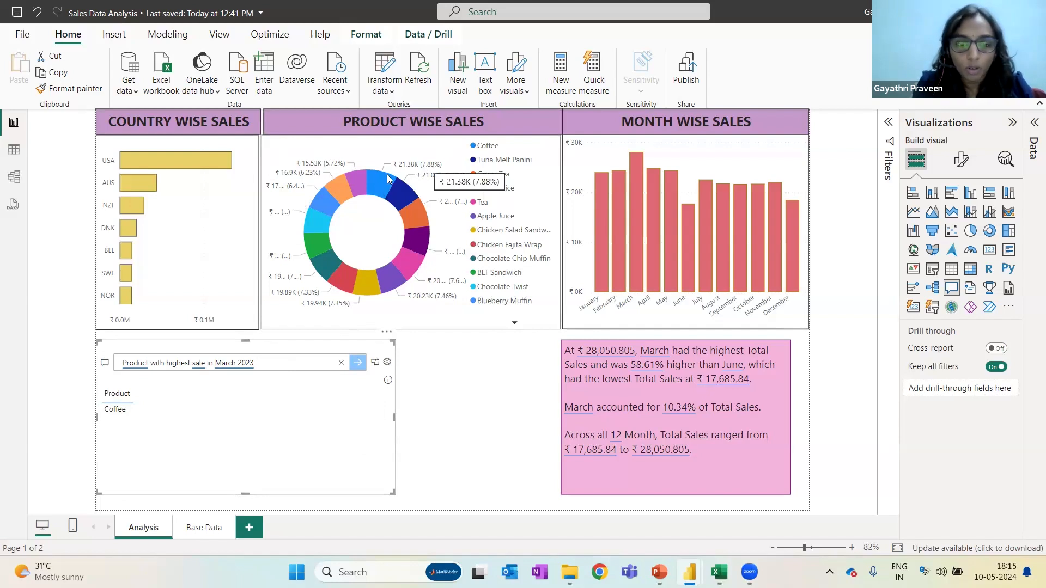
pyautogui.moveTo(400, 180)
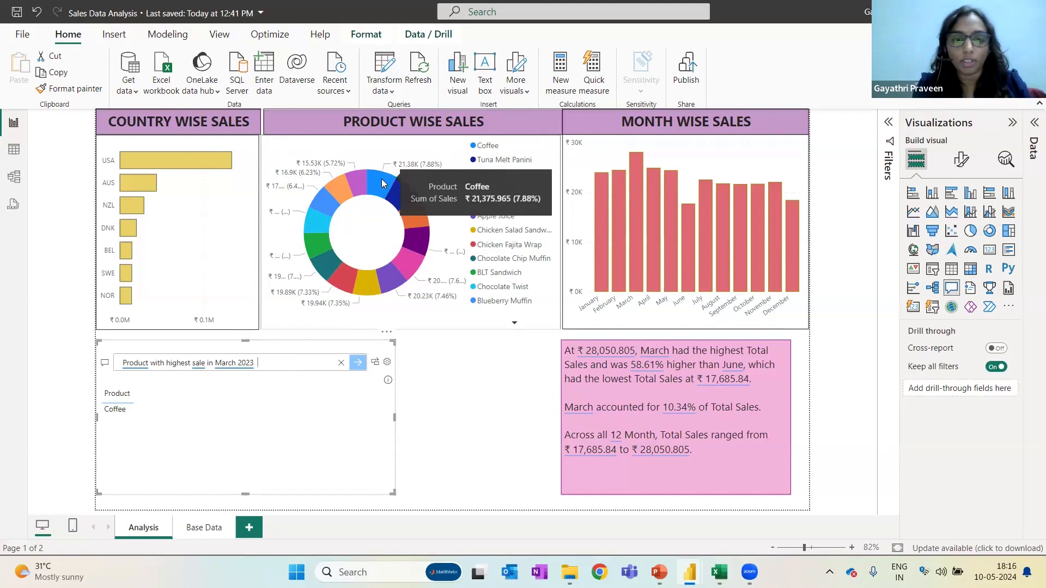
pyautogui.moveTo(408, 214)
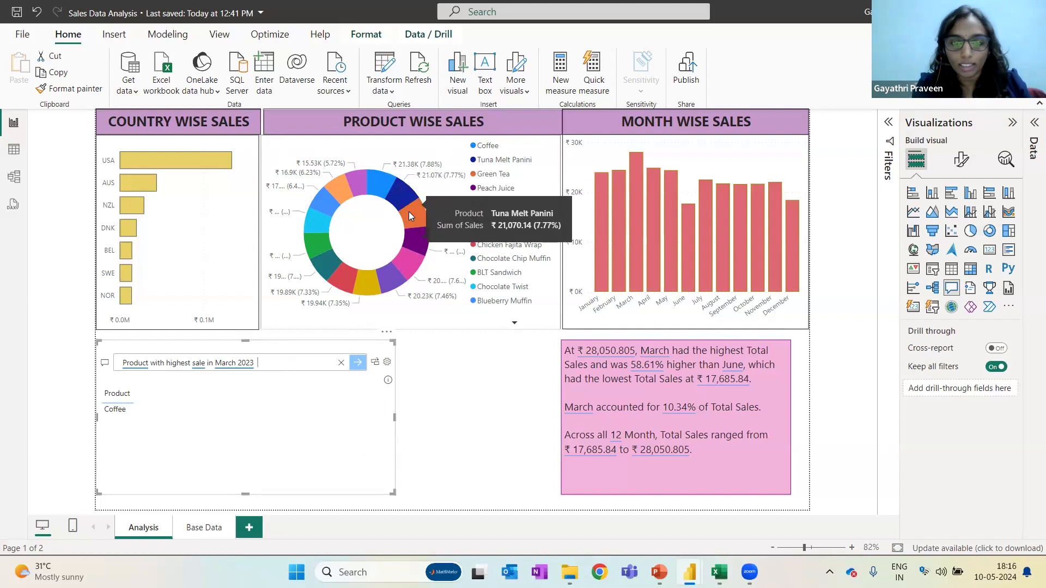
pyautogui.moveTo(409, 286)
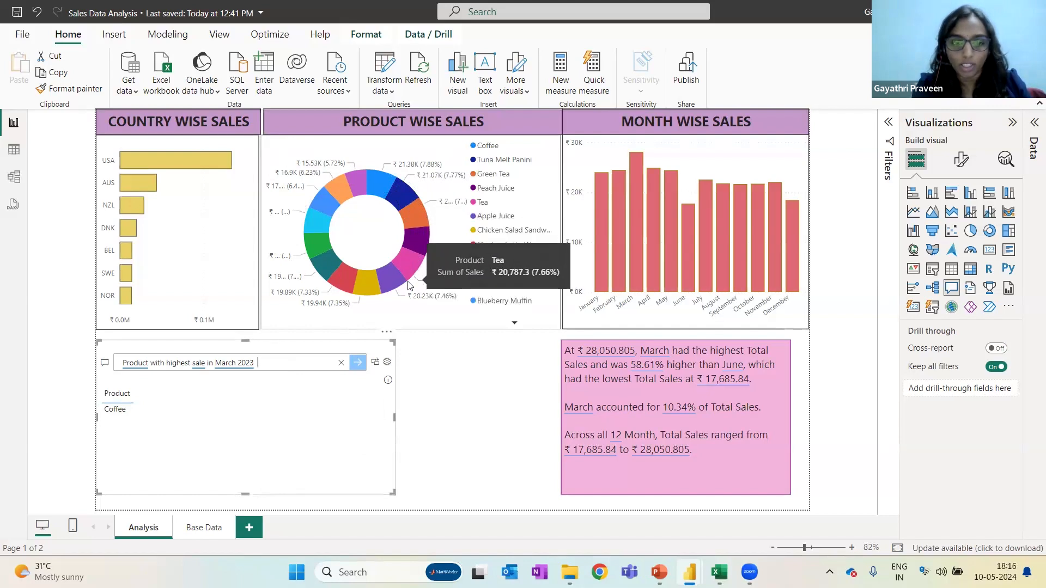
pyautogui.moveTo(375, 185)
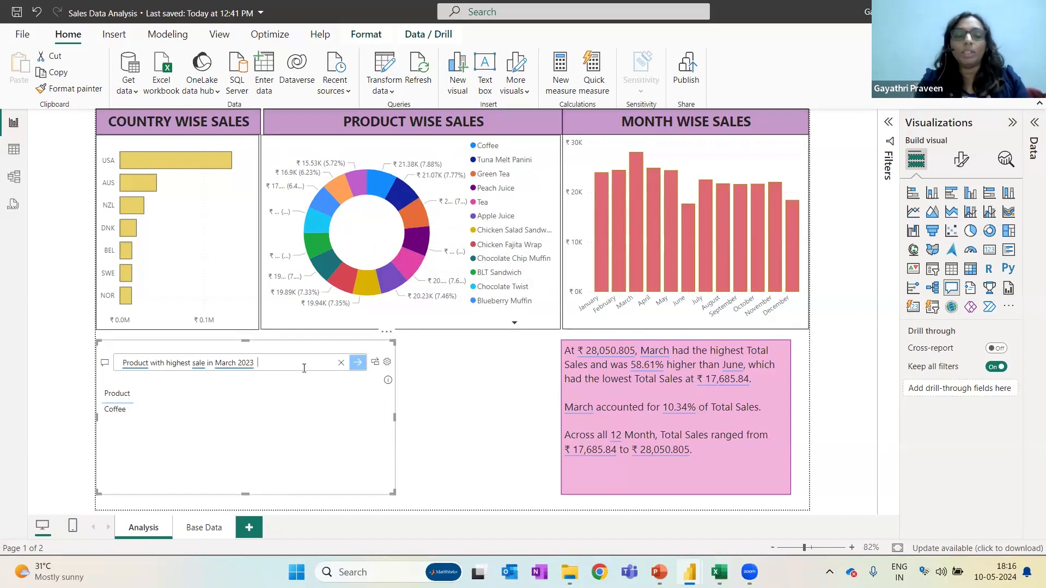
pyautogui.click(716, 572)
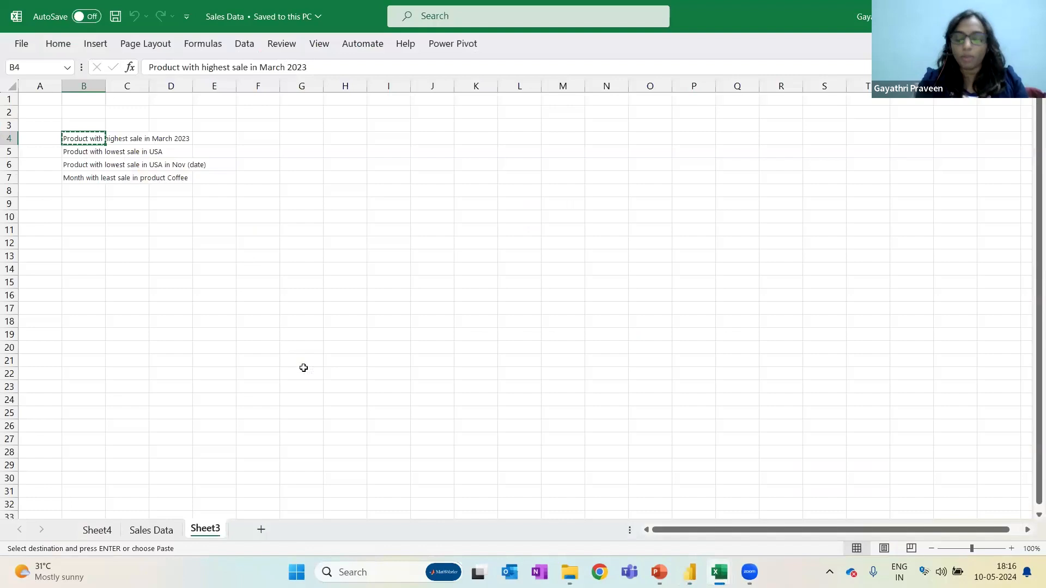
pyautogui.click(151, 529)
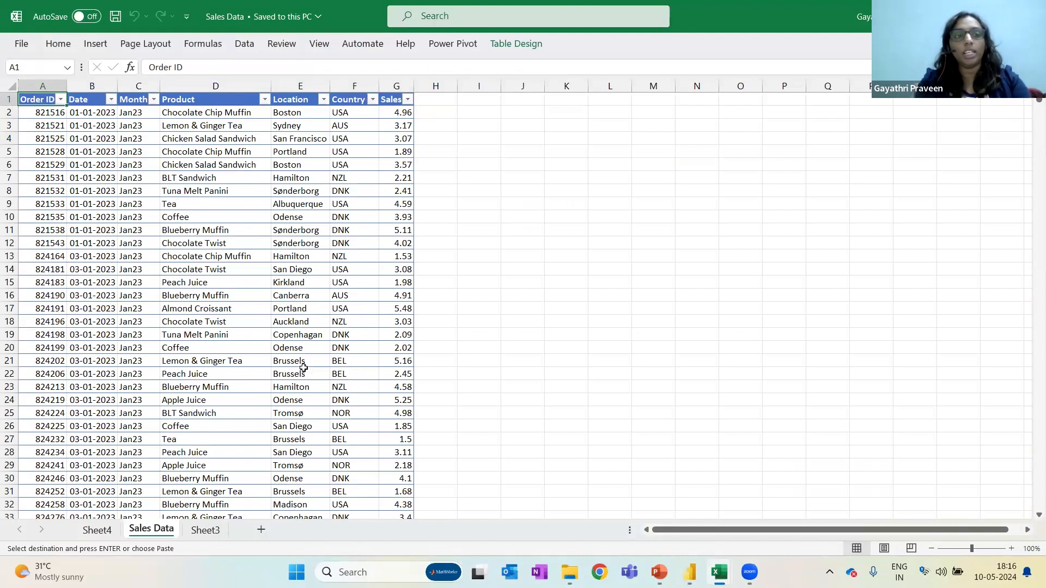
pyautogui.click(92, 99)
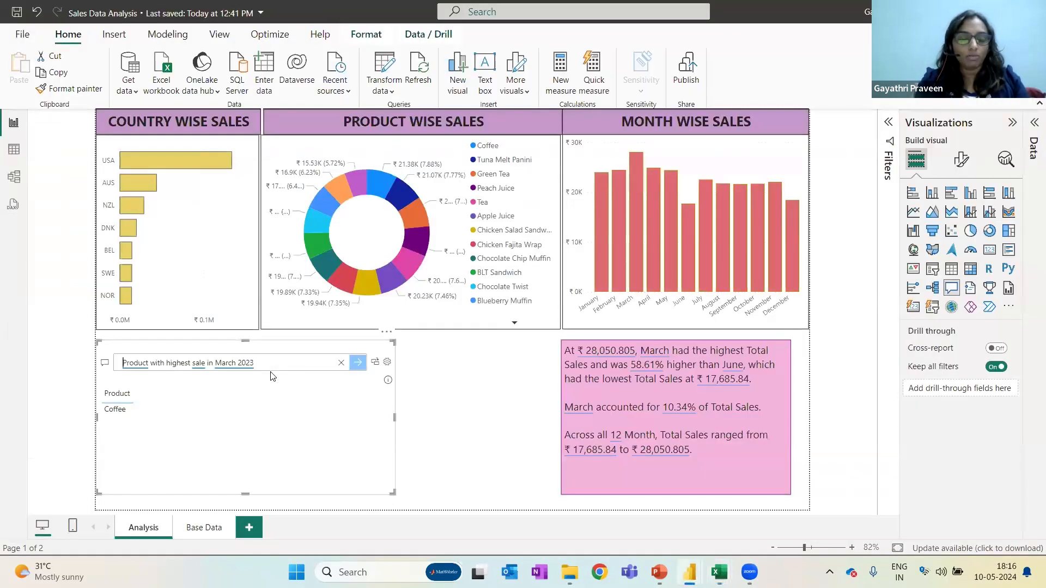
# Ask Q&A for the lowest-selling product in USA (Almond Croissant) and Coffee's weakest month (June).
pyautogui.write('Product with lowest sale in USA')
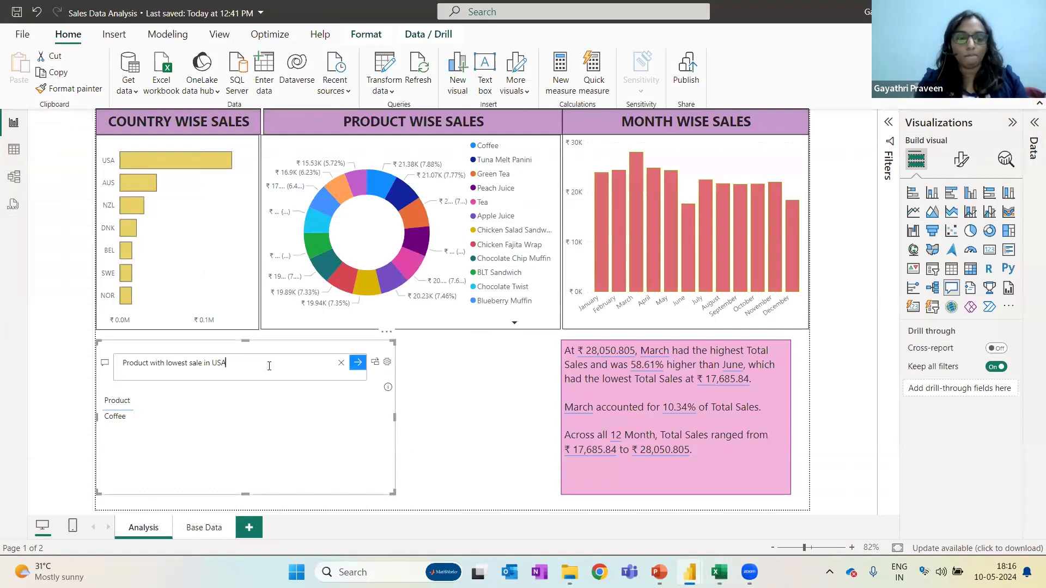
pyautogui.click(358, 362)
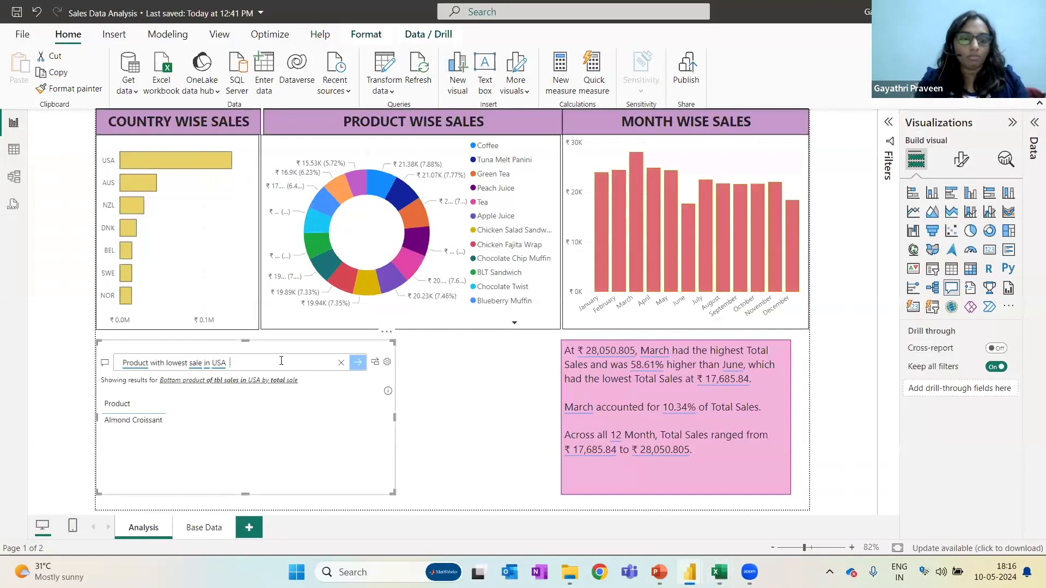
pyautogui.write('Month with least sale in product Coffee')
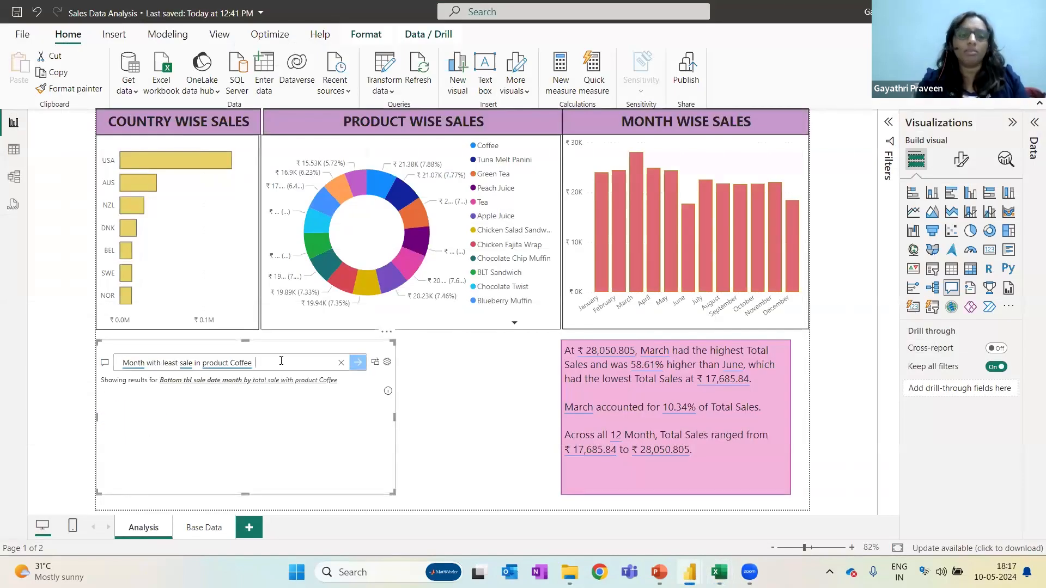
pyautogui.click(358, 362)
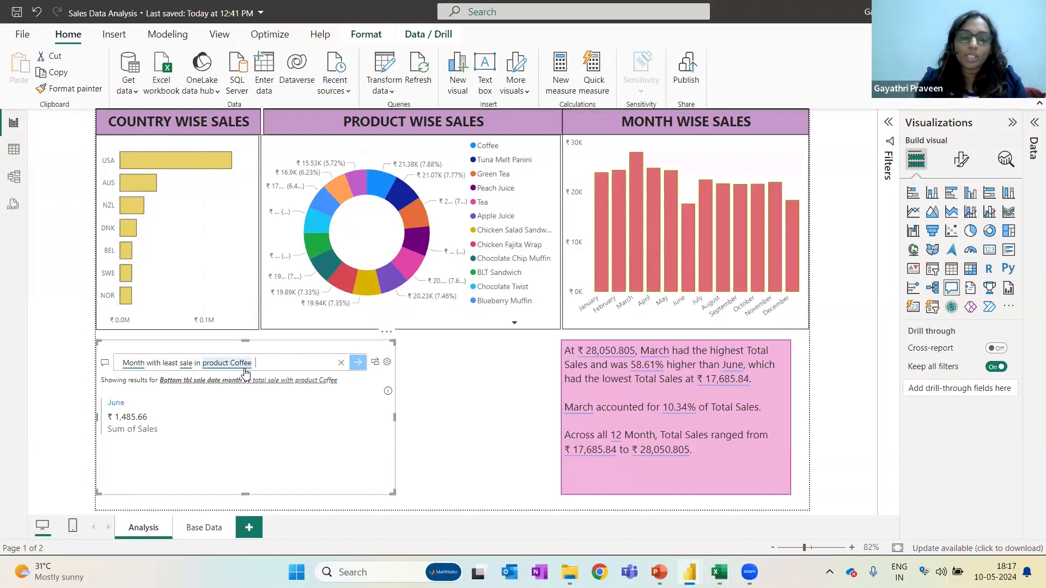
pyautogui.moveTo(253, 388)
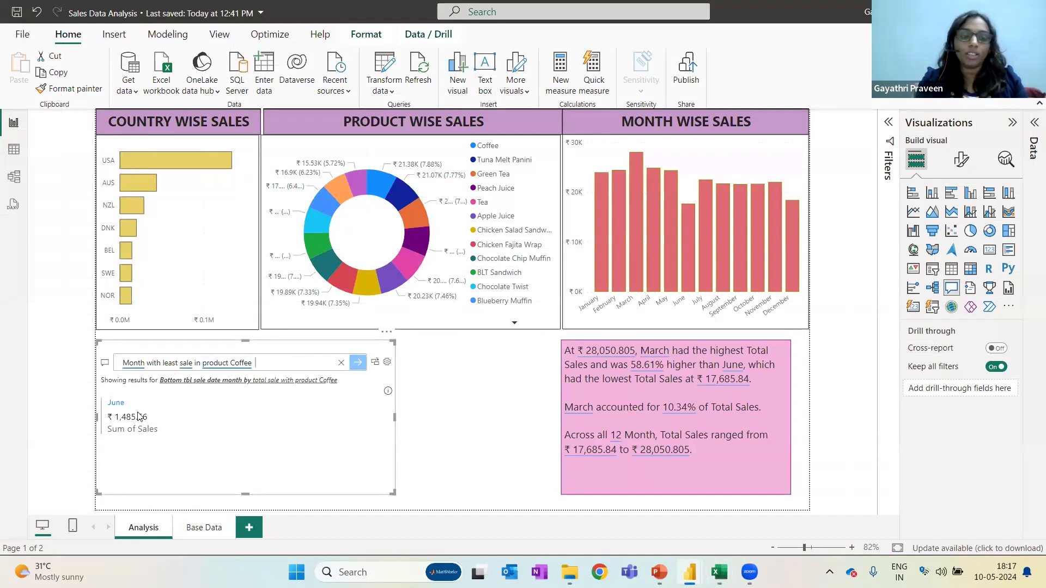
pyautogui.moveTo(153, 489)
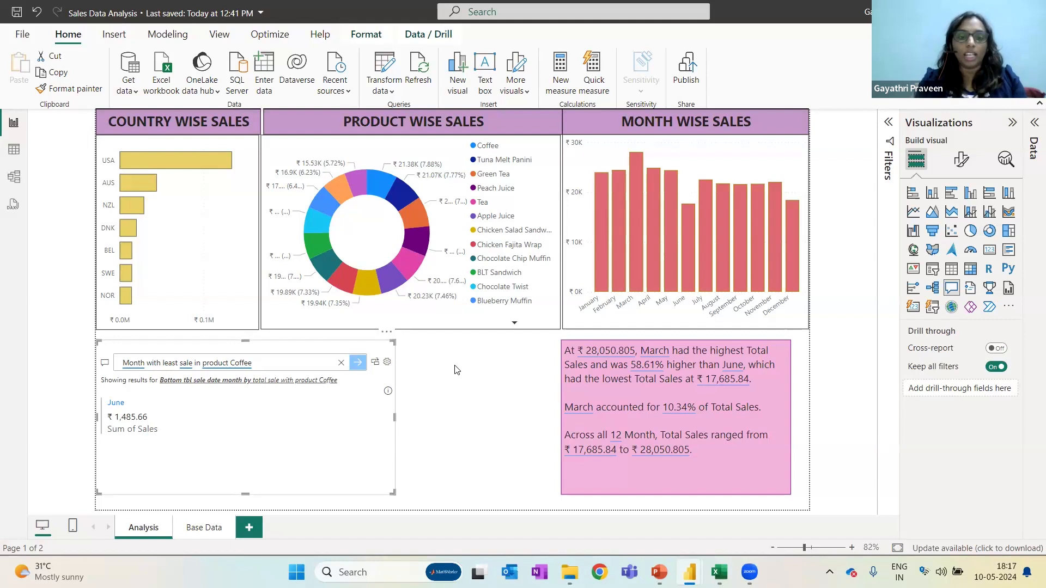
# Review the Client Sales workbook's size categories and Large threshold, then switch to the Client Analysis report.
pyautogui.click(717, 572)
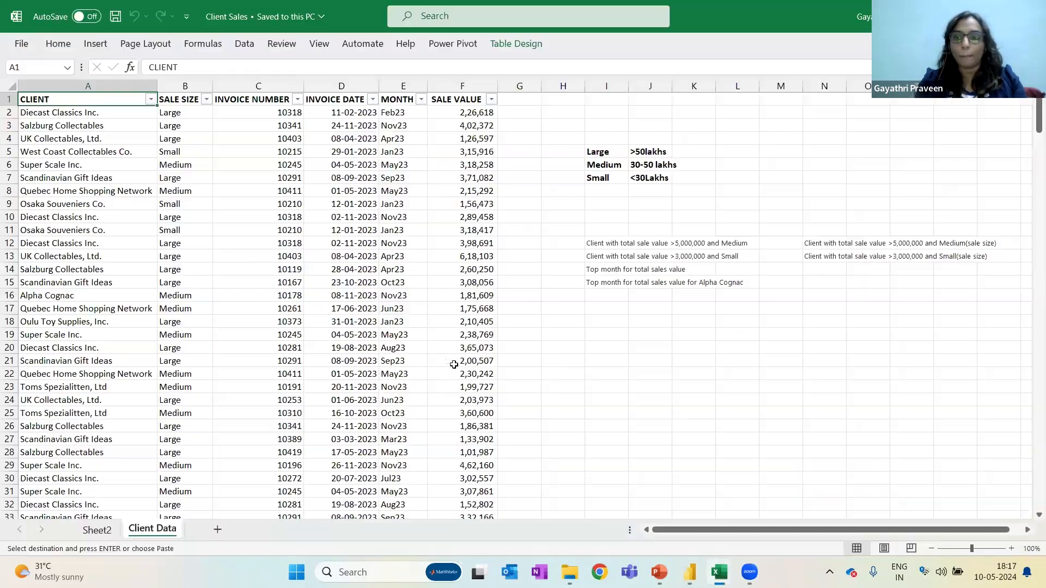
pyautogui.moveTo(506, 338)
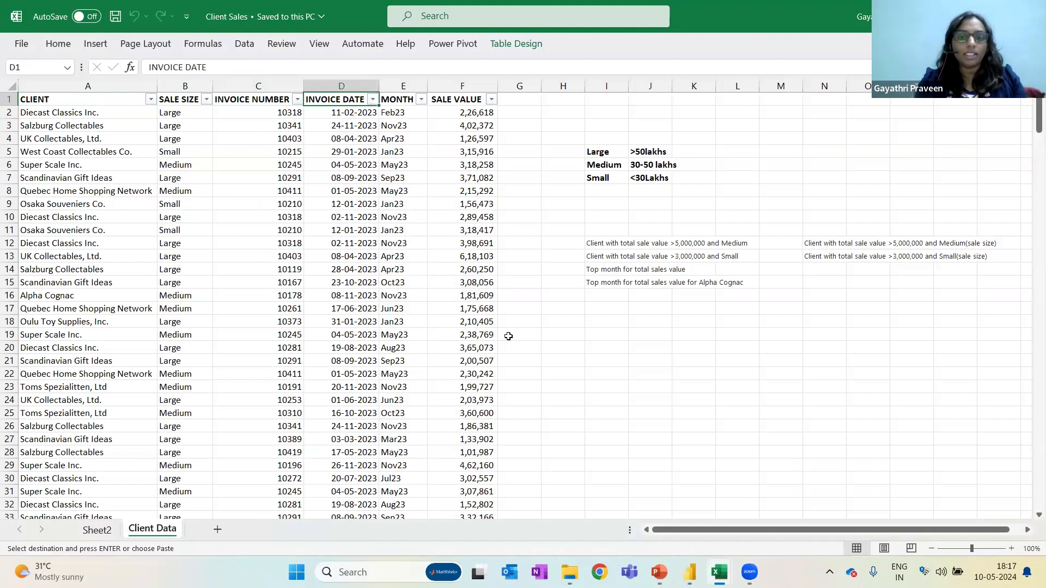
pyautogui.click(607, 152)
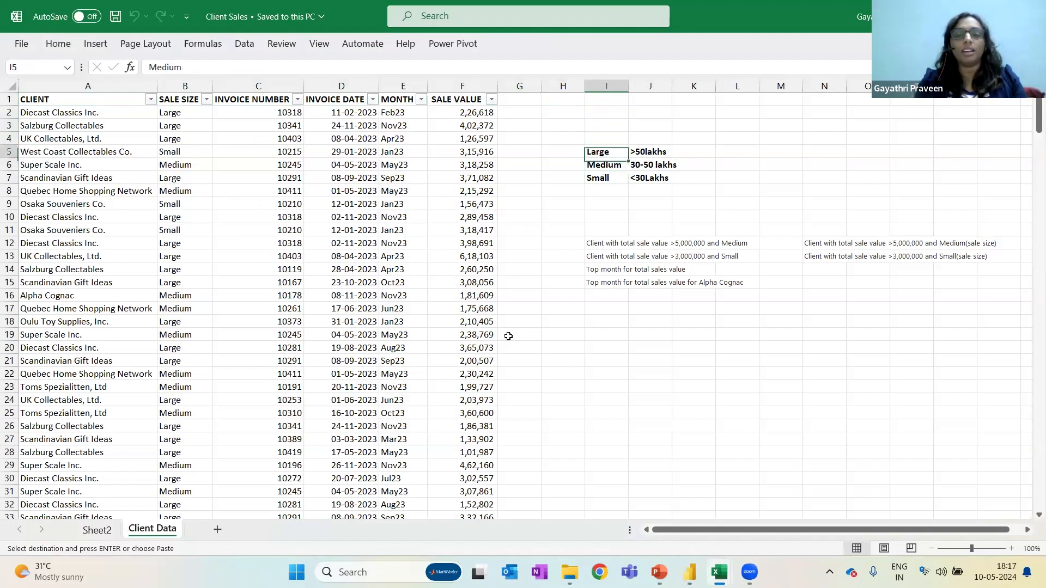
pyautogui.click(605, 165)
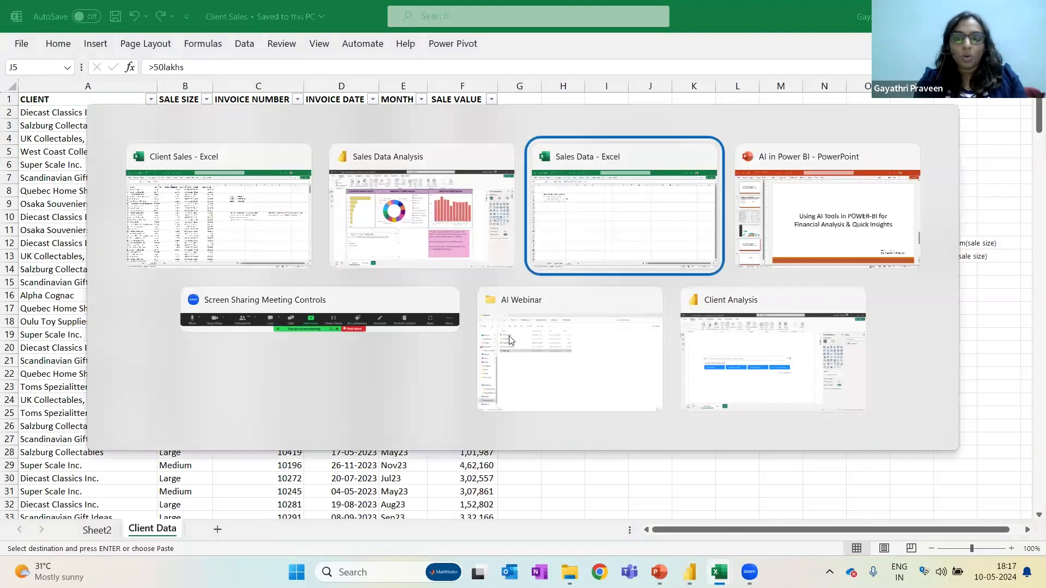
pyautogui.click(771, 350)
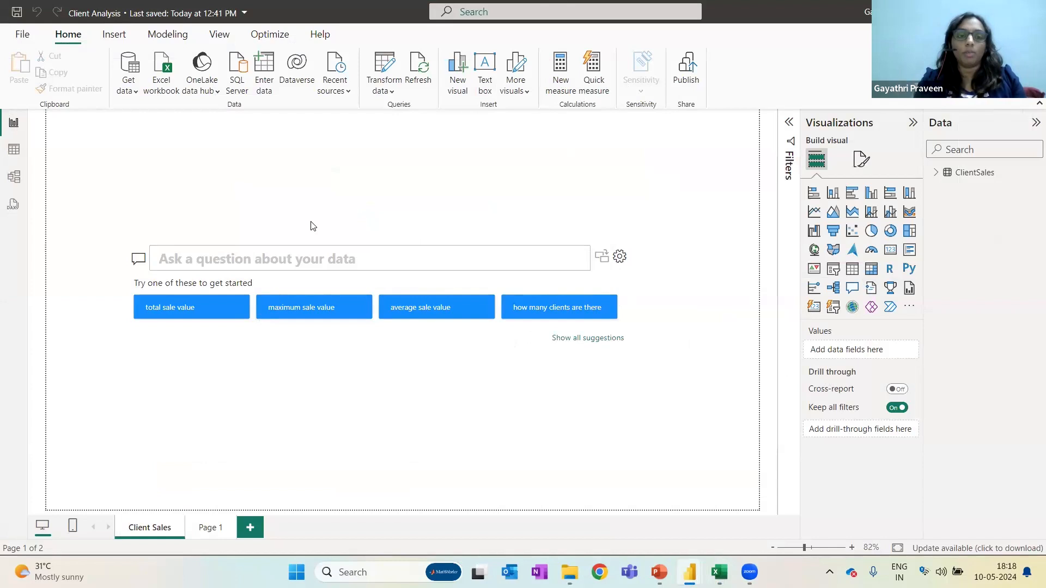
pyautogui.moveTo(161, 69)
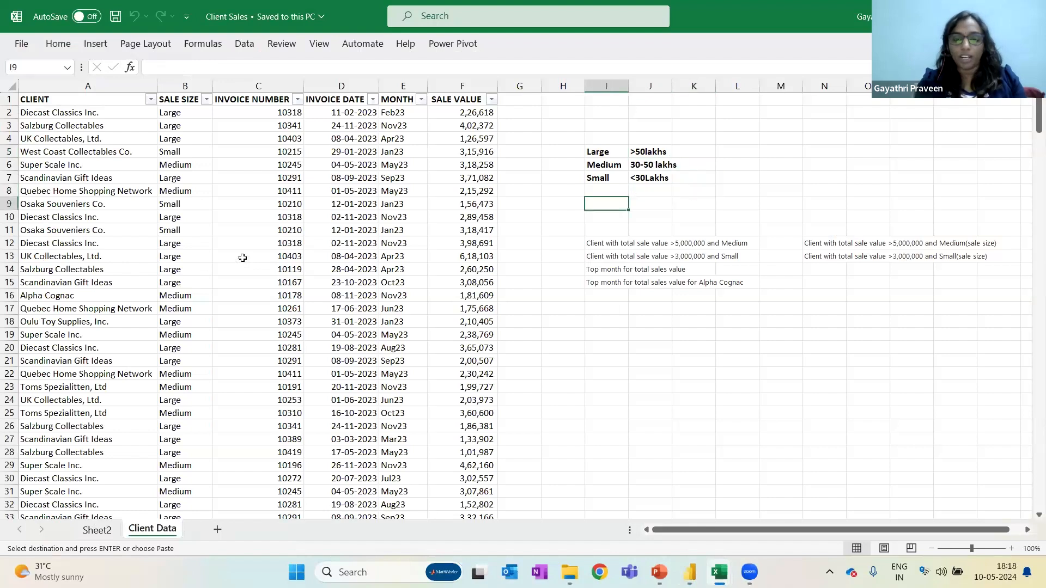
# Ask Q&A which Medium client has total sale above 5,000,000 and get Toms Spezialitten, Ltd.
pyautogui.click(607, 243)
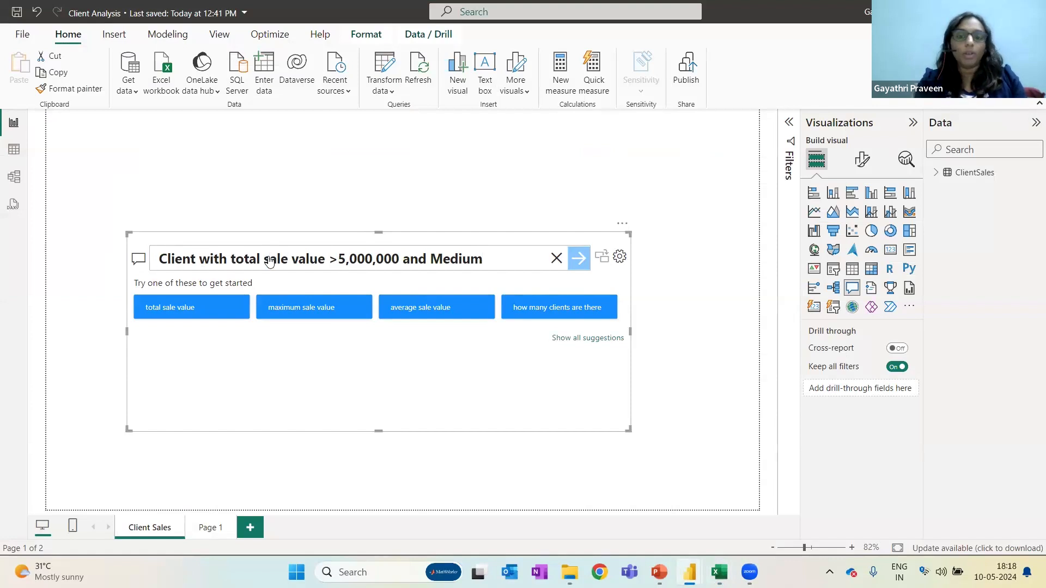
pyautogui.click(577, 258)
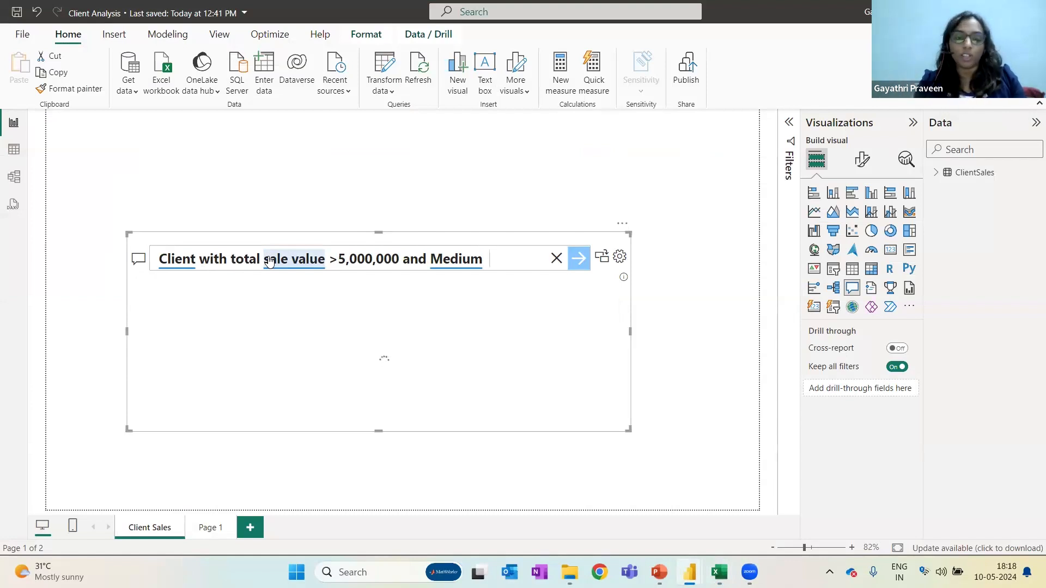
pyautogui.click(578, 259)
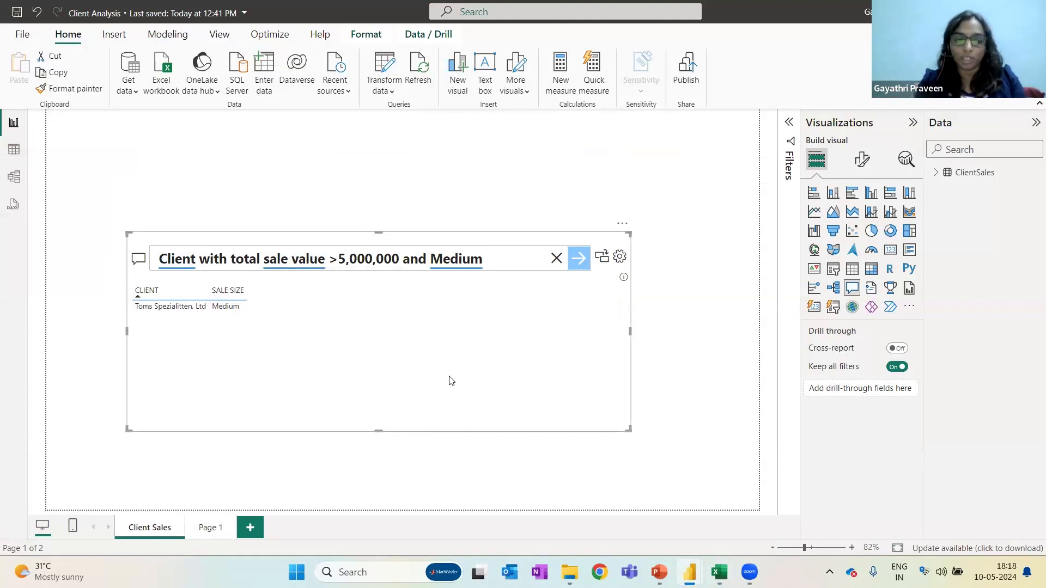
# Verify the answer against the client sales pivot table in the Client Sales workbook.
pyautogui.click(717, 572)
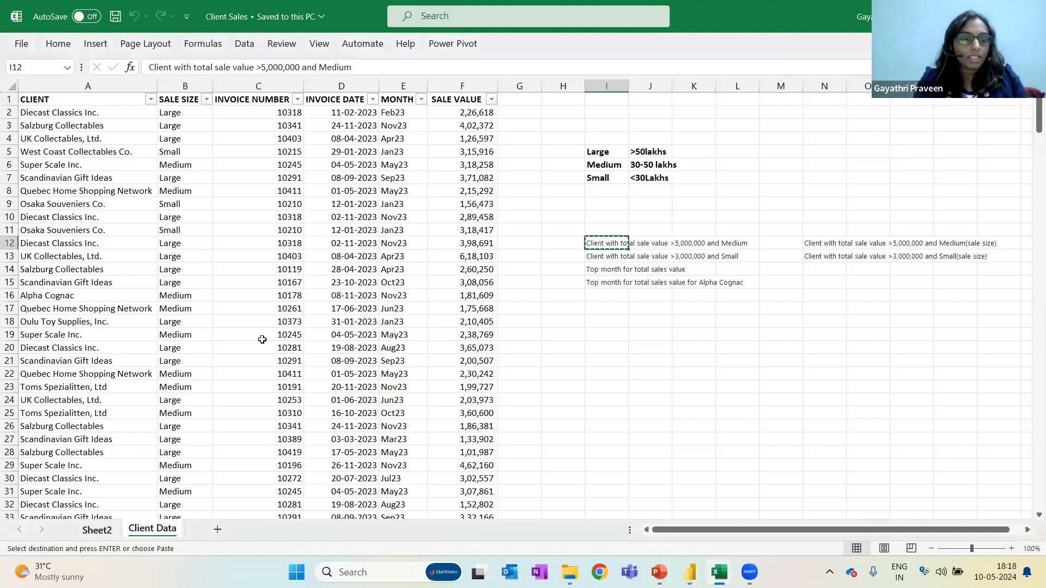
pyautogui.click(96, 529)
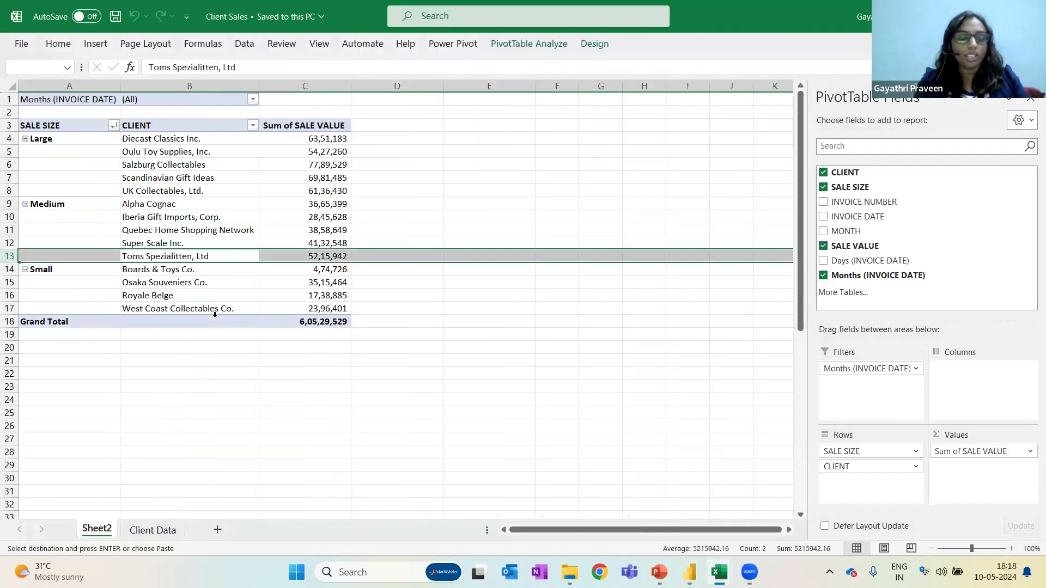